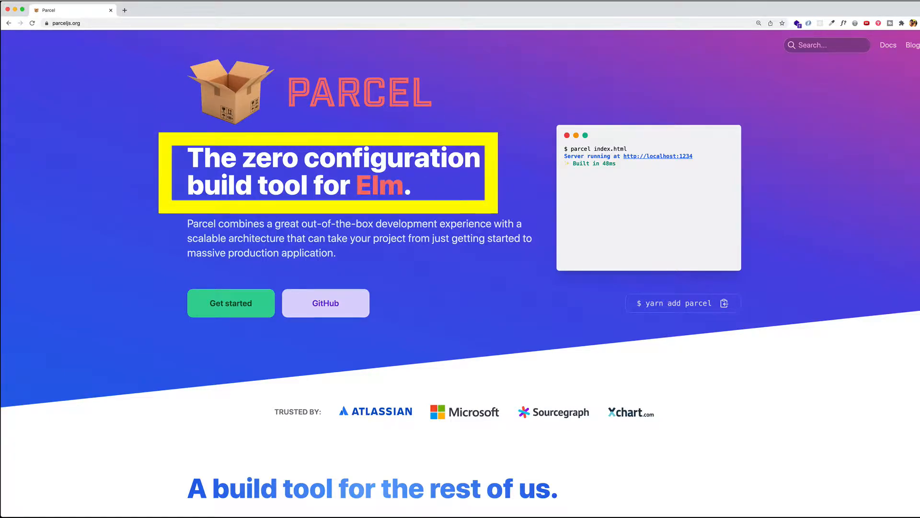
Scroll the parceljs.org homepage past Zero config, Dev server, Hot reloading and Diagnostics to 'It's lightning fast.'.
{"action": "scroll", "scroll_direction": "down", "scroll_amount": 3}
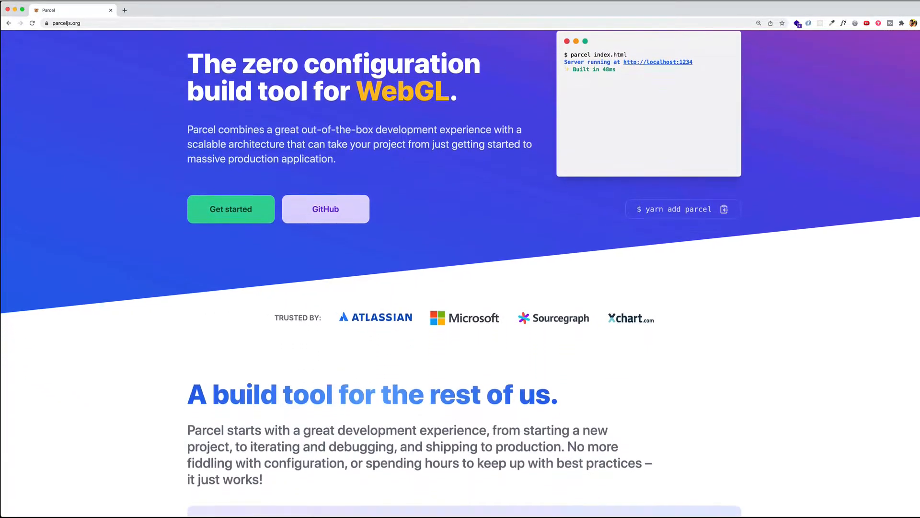
{"action": "scroll", "scroll_direction": "down", "scroll_amount": 3}
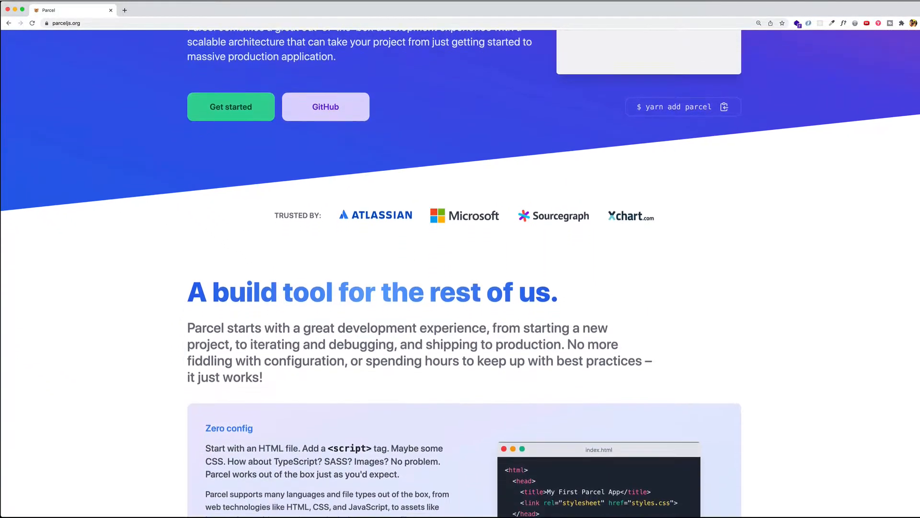
{"action": "scroll", "scroll_direction": "down", "scroll_amount": 3}
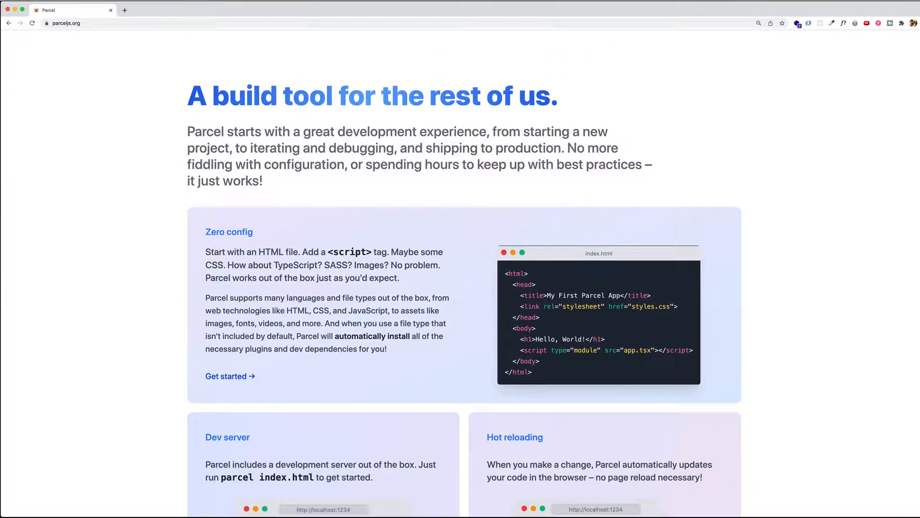
{"action": "scroll", "scroll_direction": "down", "scroll_amount": 3}
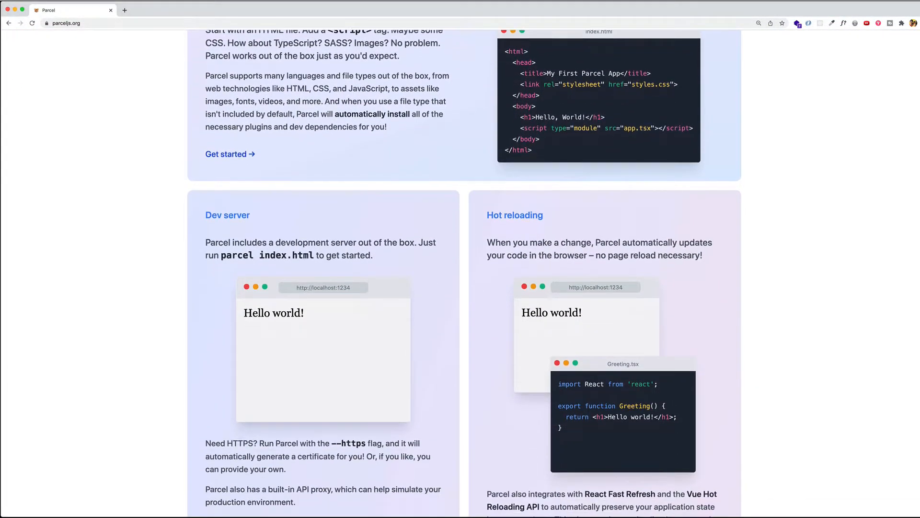
{"action": "scroll", "scroll_direction": "down", "scroll_amount": 3}
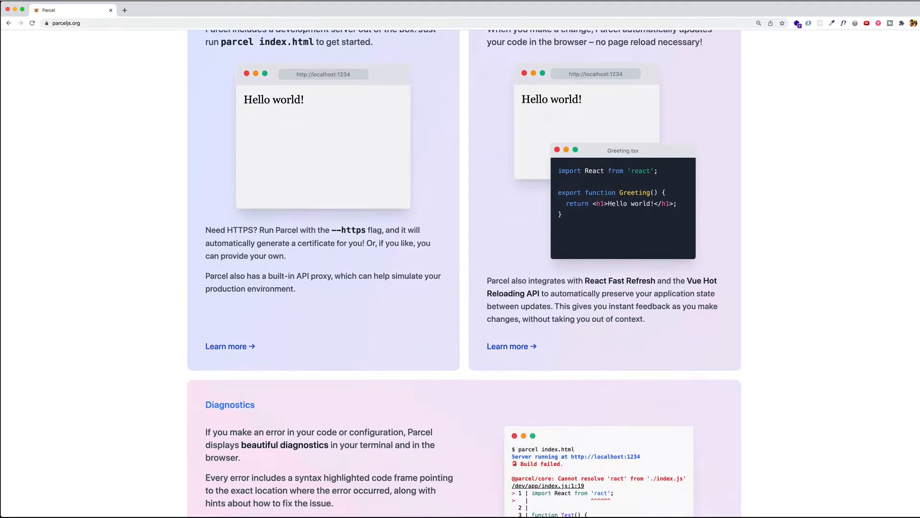
{"action": "scroll", "scroll_direction": "down", "scroll_amount": 3}
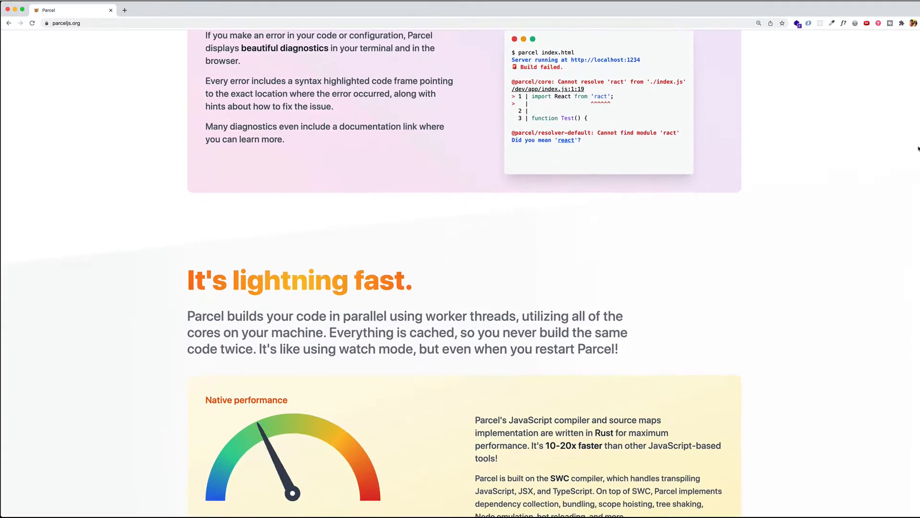
{"action": "scroll", "scroll_direction": "down", "scroll_amount": 3}
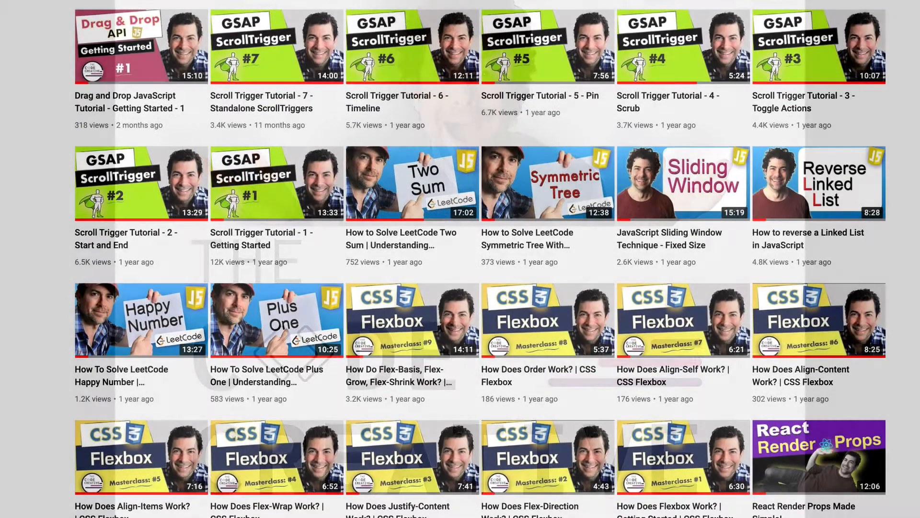
Scroll further down the YouTube channel's grid of tutorial videos.
{"action": "scroll", "scroll_direction": "down", "scroll_amount": 3}
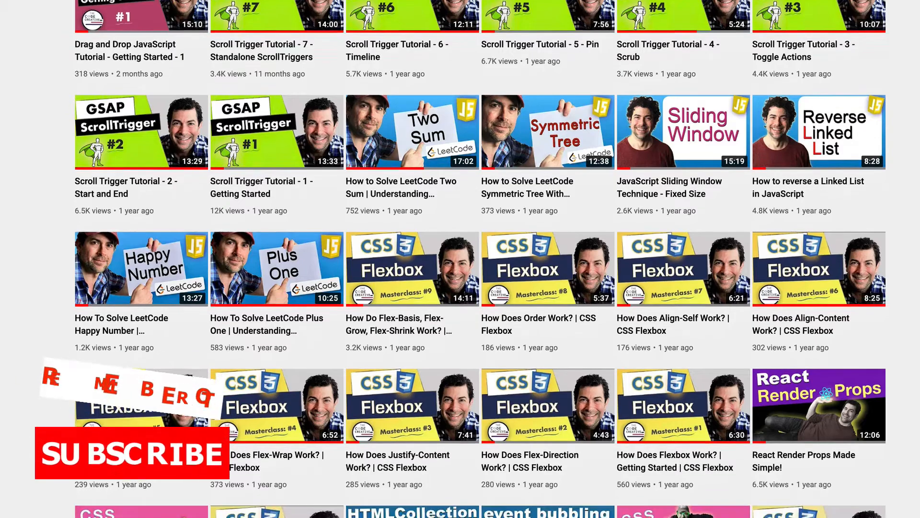
{"action": "scroll", "scroll_direction": "down", "scroll_amount": 3}
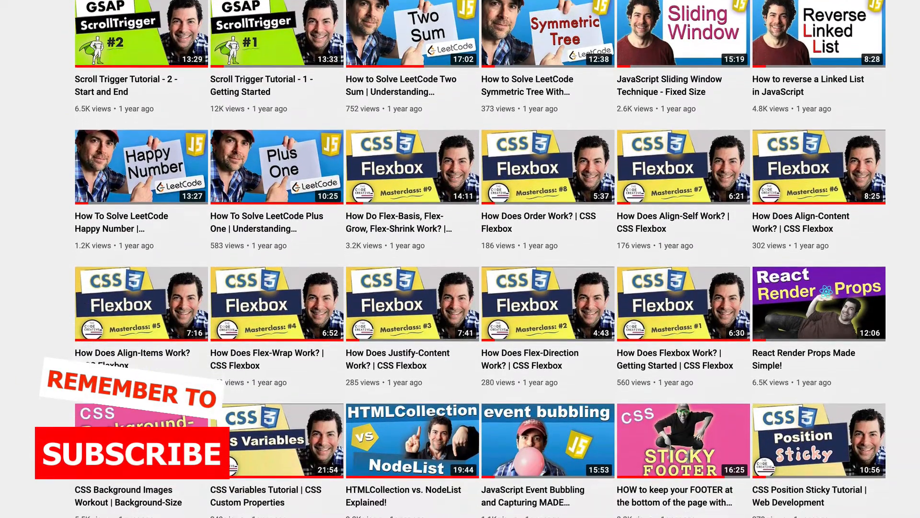
{"action": "scroll", "scroll_direction": "down", "scroll_amount": 3}
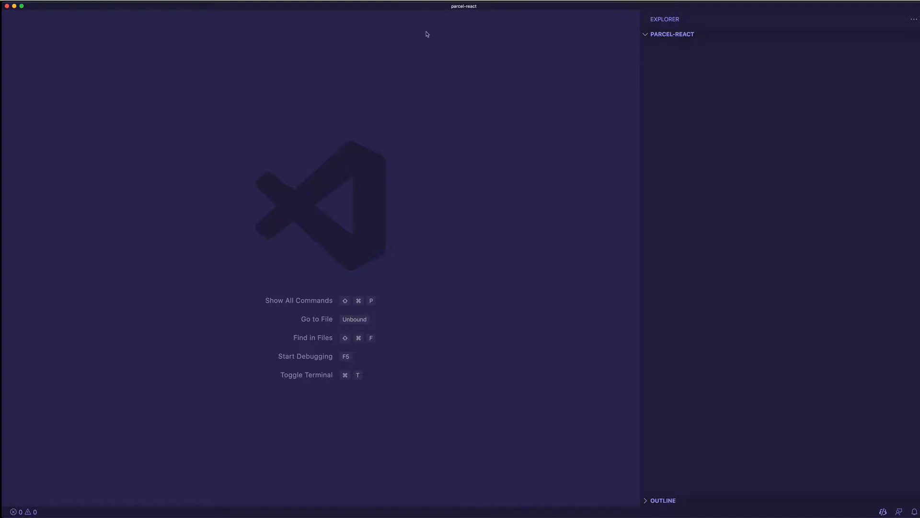
{"action": "mouse_move", "coordinate": [458, 10]}
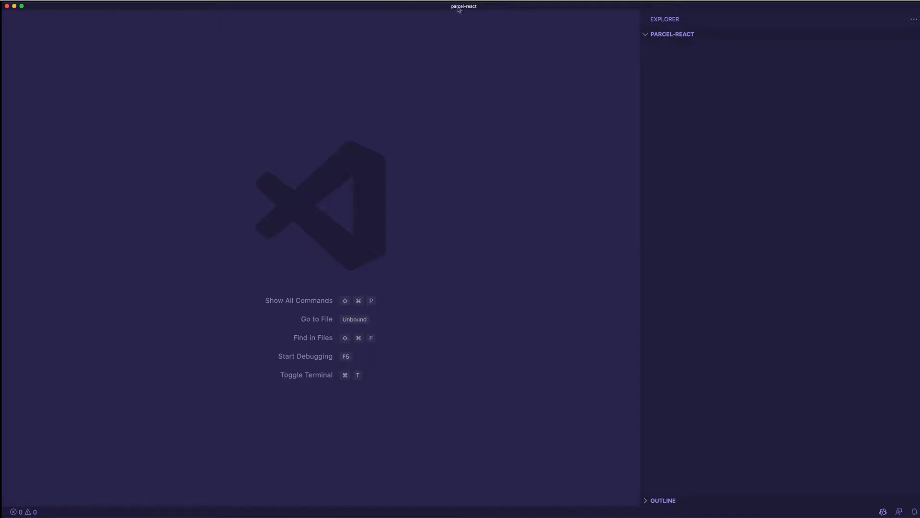
{"action": "mouse_move", "coordinate": [496, 179]}
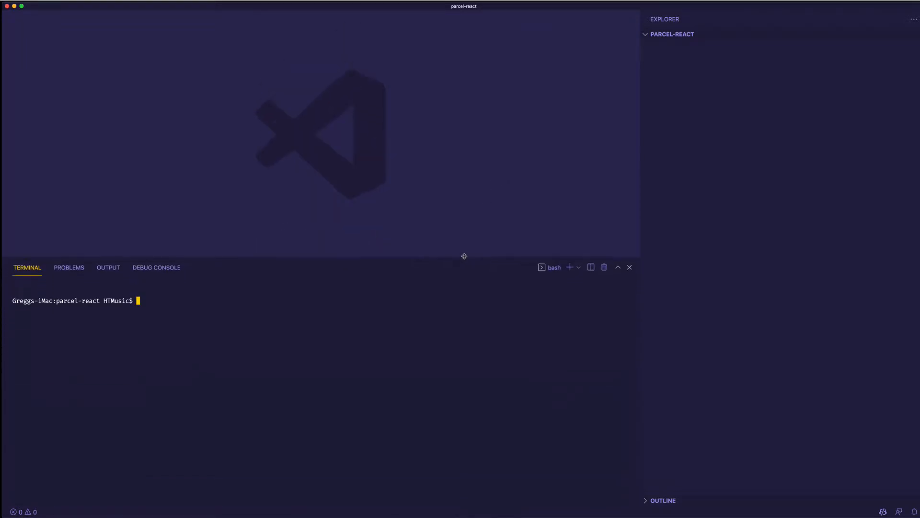
Run npm init -y, then npm install parcel --save-dev in the terminal.
{"action": "type", "text": "npm init"}
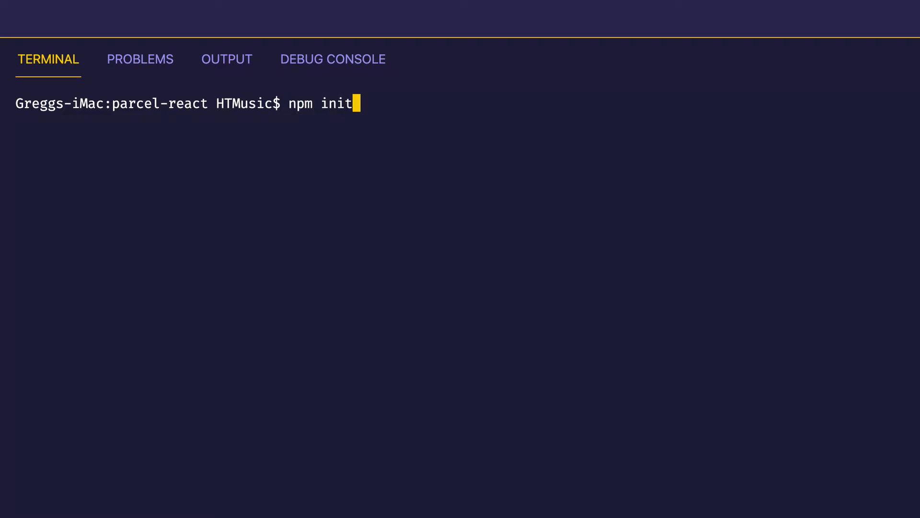
{"action": "type", "text": "-y"}
{"action": "type", "text": "npm install"}
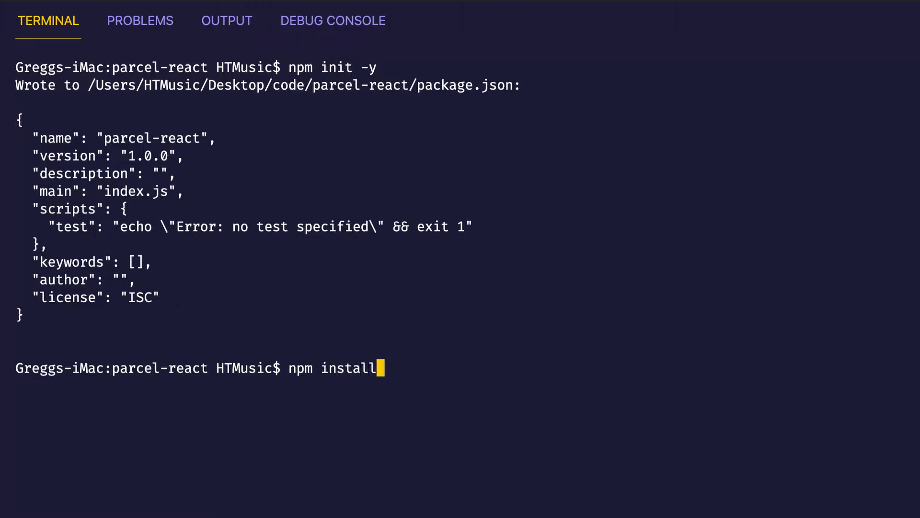
{"action": "type", "text": "parcel --"}
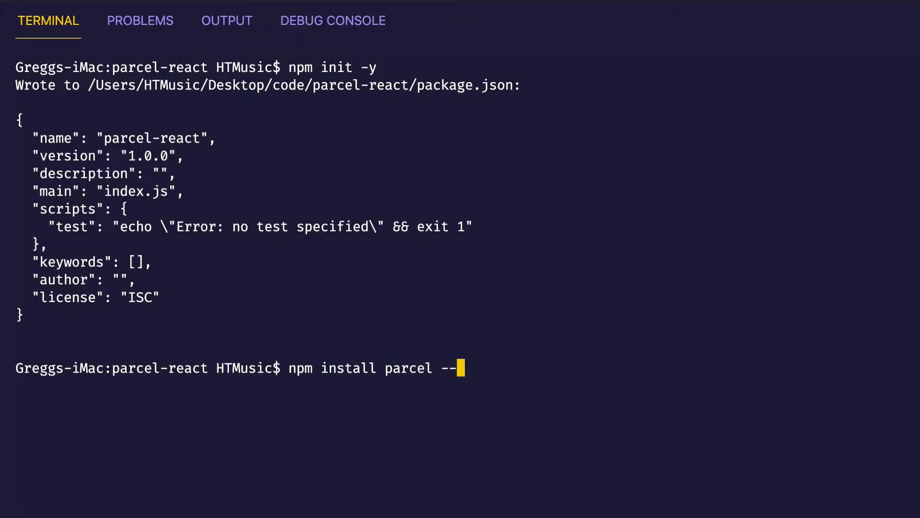
{"action": "type", "text": "save-dev"}
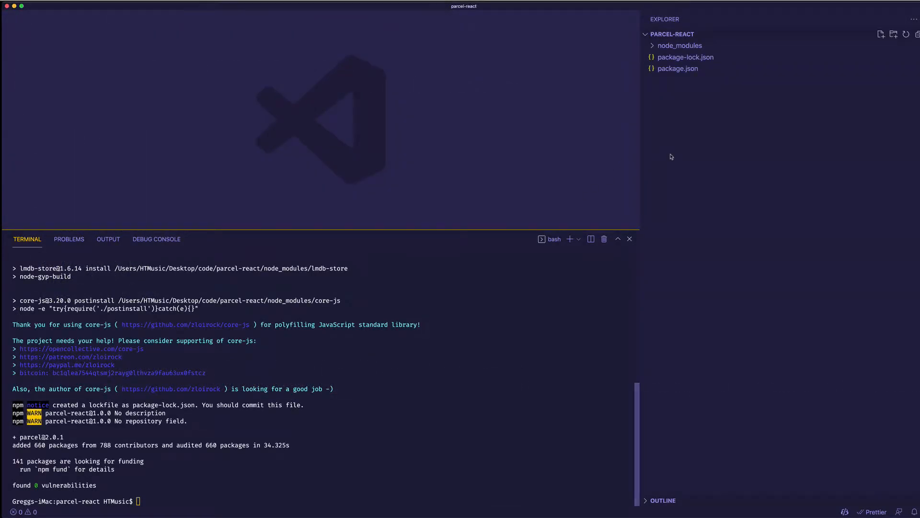
Run npm install react react-dom in the project terminal.
{"action": "left_click", "coordinate": [678, 69]}
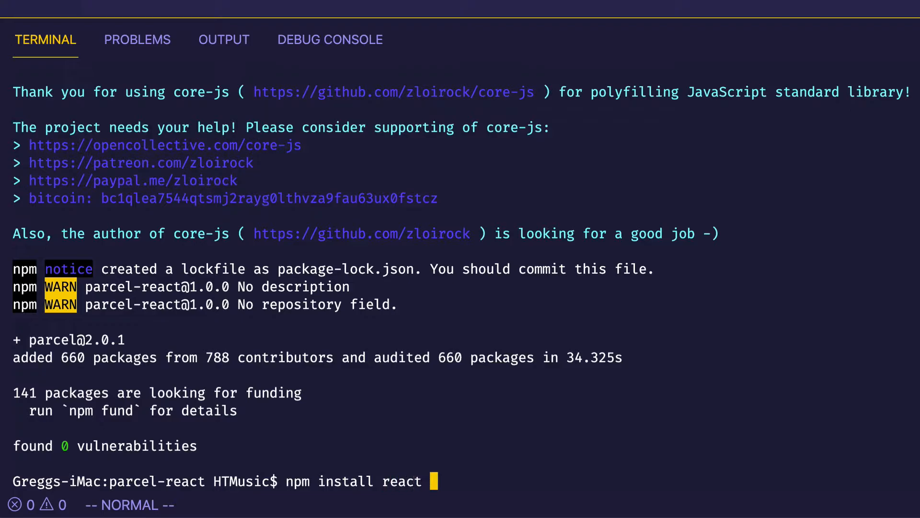
{"action": "type", "text": "react-d"}
{"action": "type", "text": "\"star"}
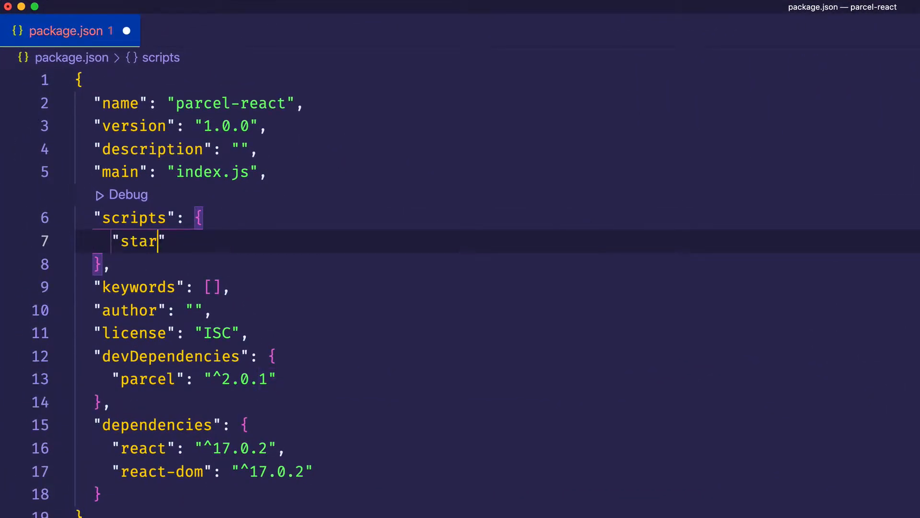
Add Parcel start and build scripts and a "source": "/src/index.html" field to package.json.
{"action": "type", "text": "t\": \"parcel\","}
{"action": "type", "text": "\"build\": \""}
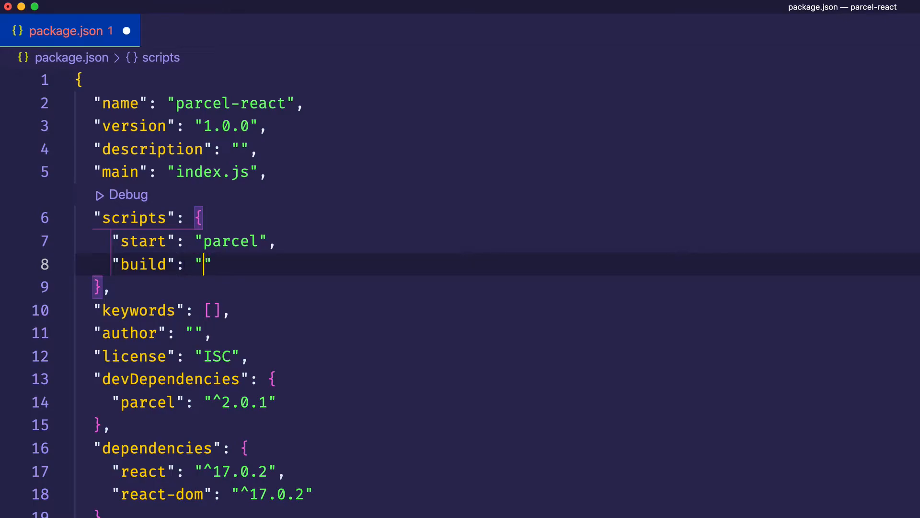
{"action": "type", "text": "parcel build"}
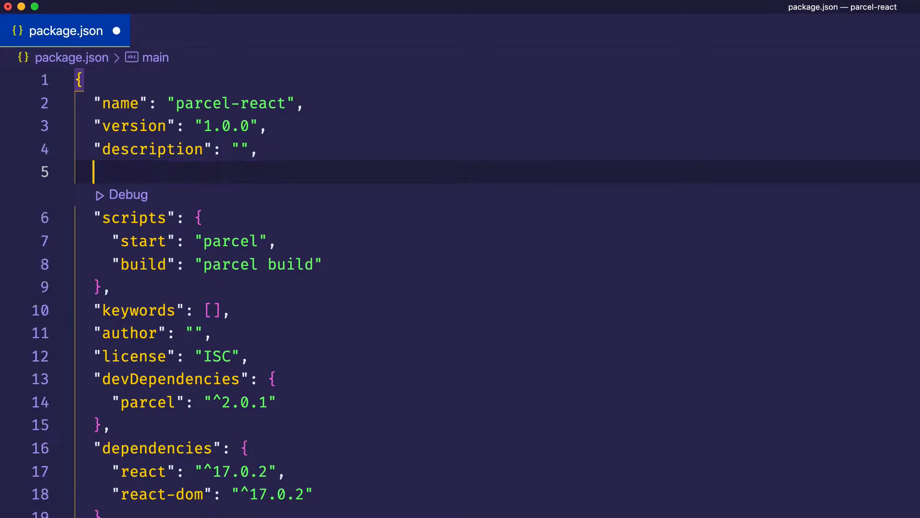
{"action": "type", "text": "\"sourcek"}
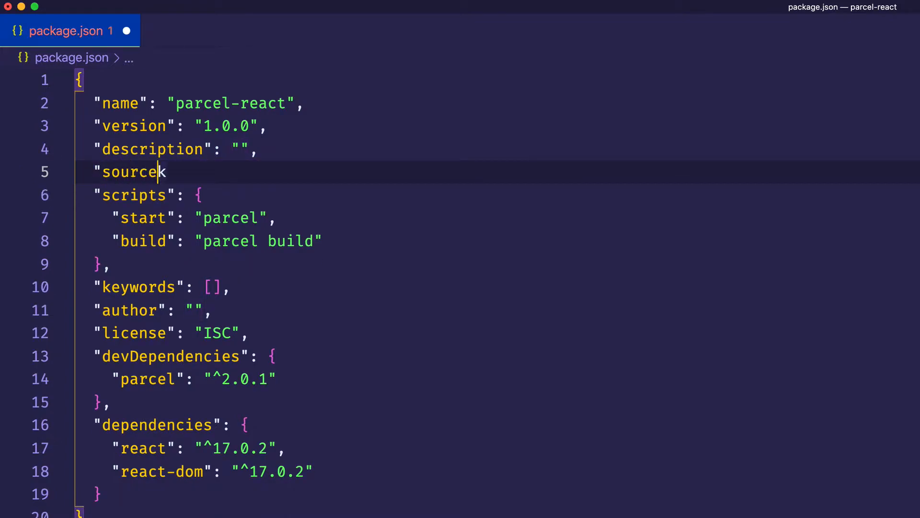
{"action": "type", "text": "\": \"\""}
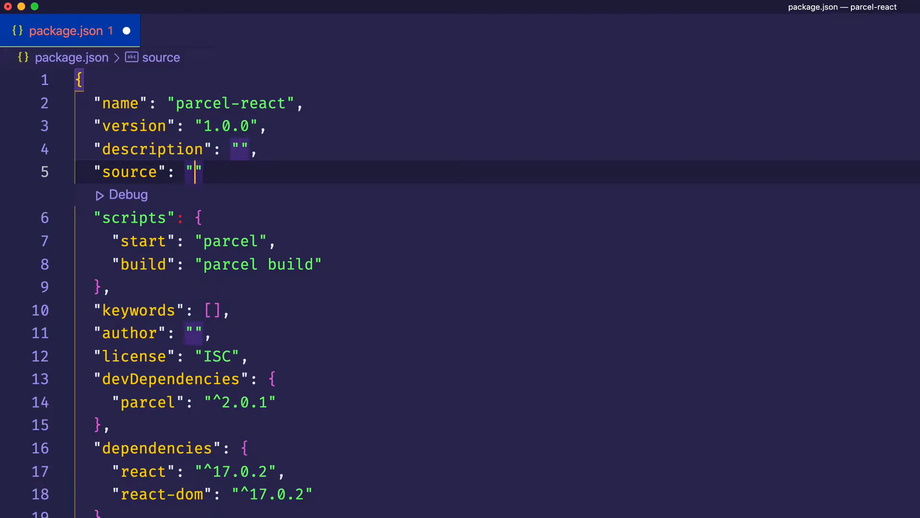
{"action": "type", "text": "/"}
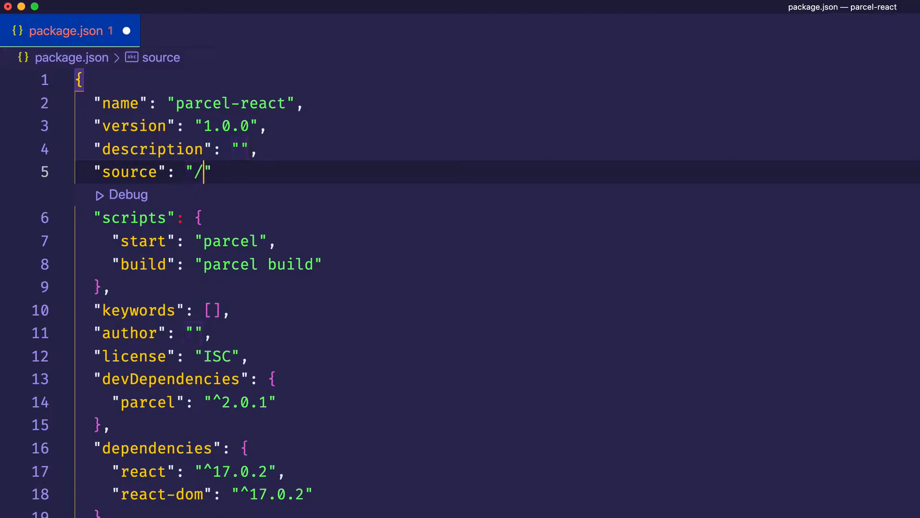
{"action": "type", "text": "src"}
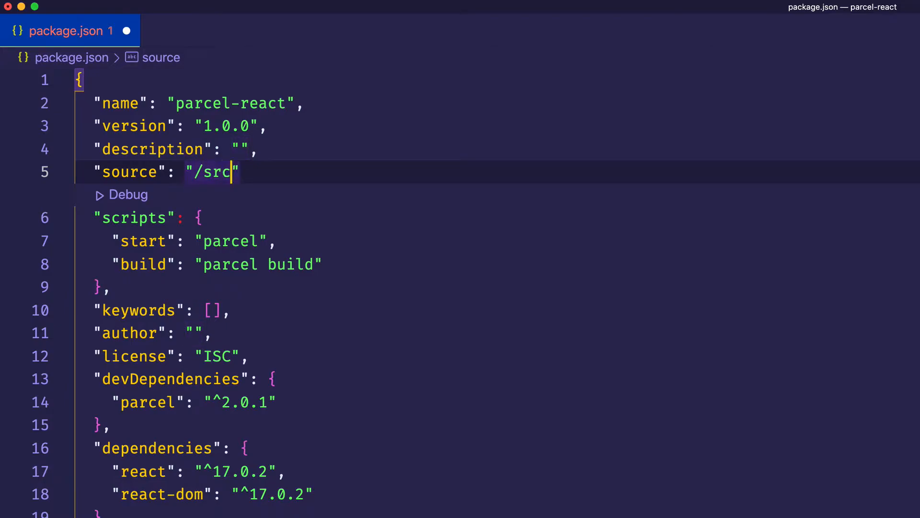
{"action": "type", "text": "/"}
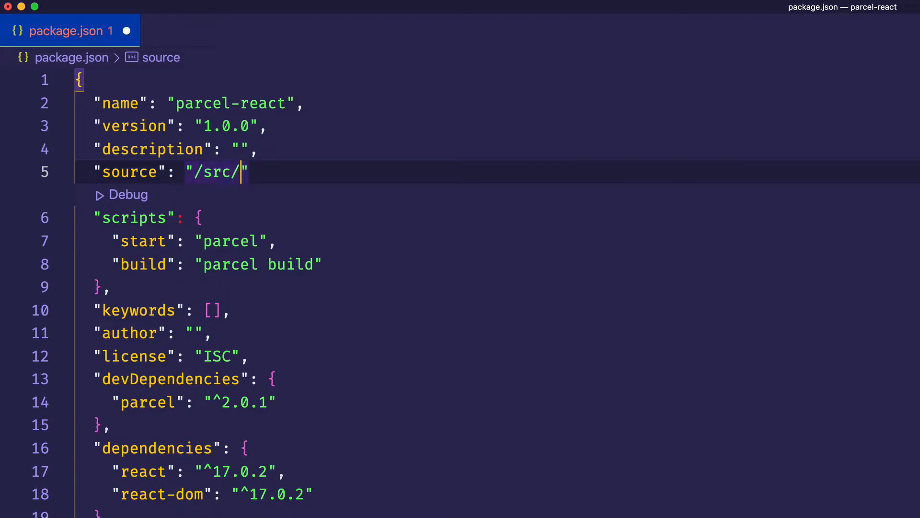
{"action": "type", "text": "inde"}
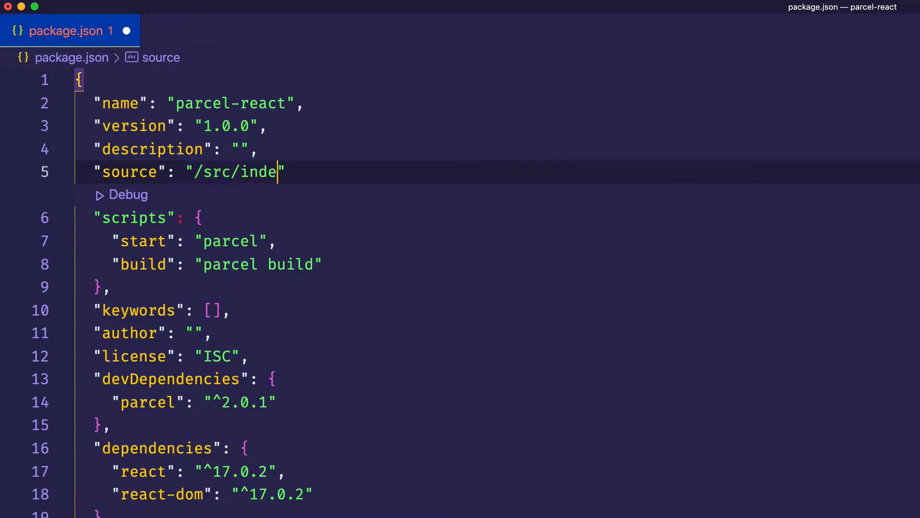
{"action": "type", "text": "x.html"}
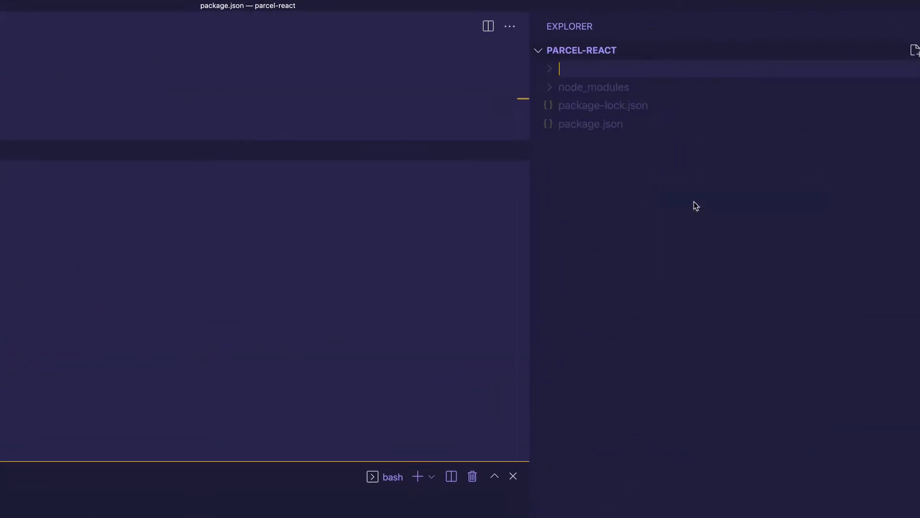
Create src/index.html from the ! boilerplate with an h1 reading 'Parcel App'.
{"action": "right_click", "coordinate": [565, 87]}
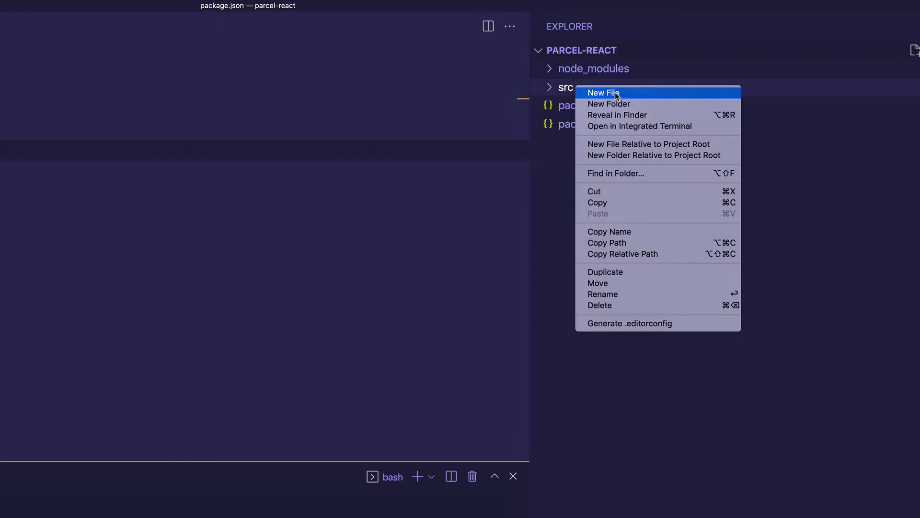
{"action": "left_click", "coordinate": [603, 93]}
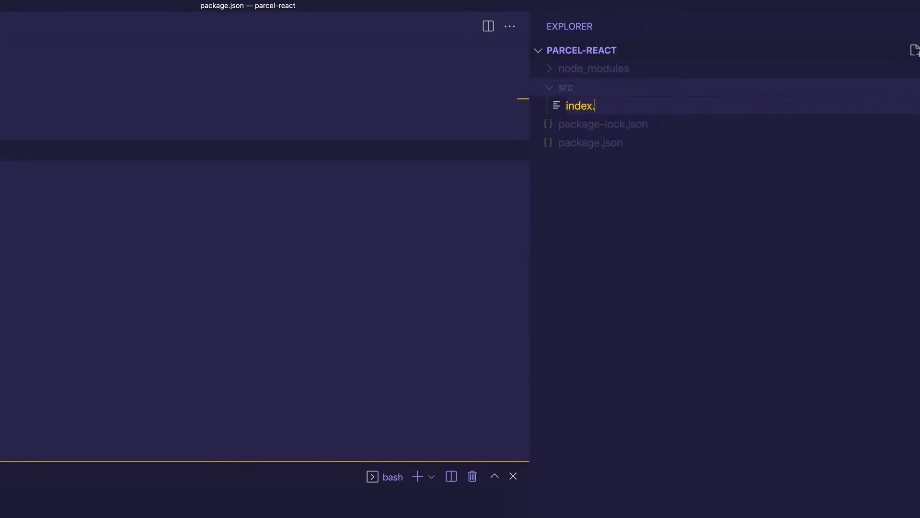
{"action": "type", "text": "html"}
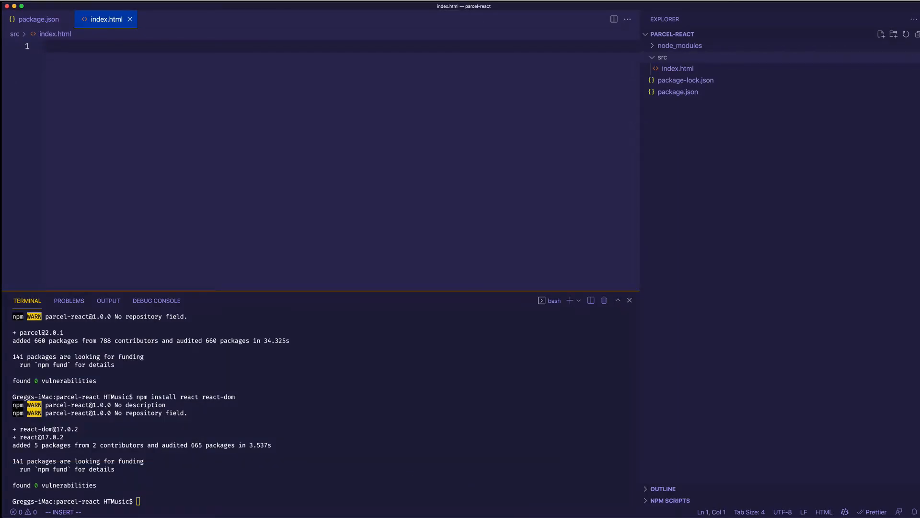
{"action": "type", "text": "!DOCTYPE html>"}
{"action": "type", "text": "<h1></h1>"}
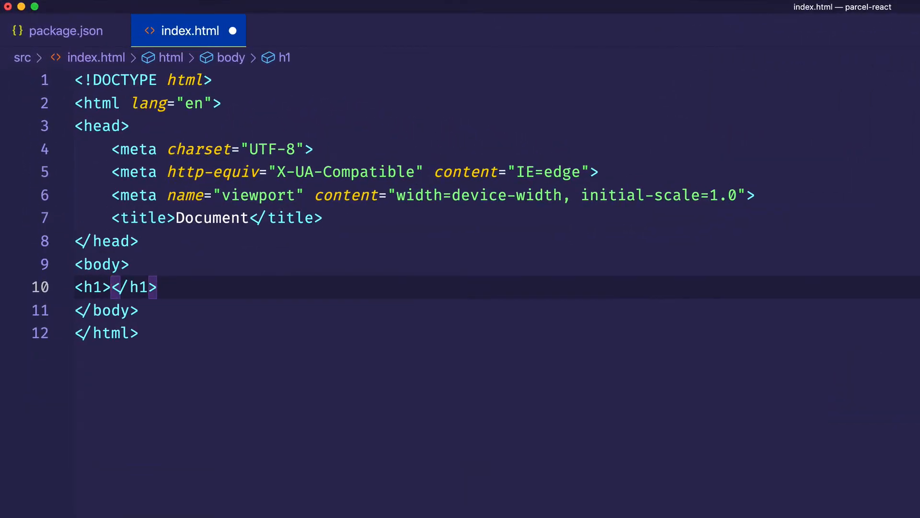
{"action": "type", "text": "Parcel A"}
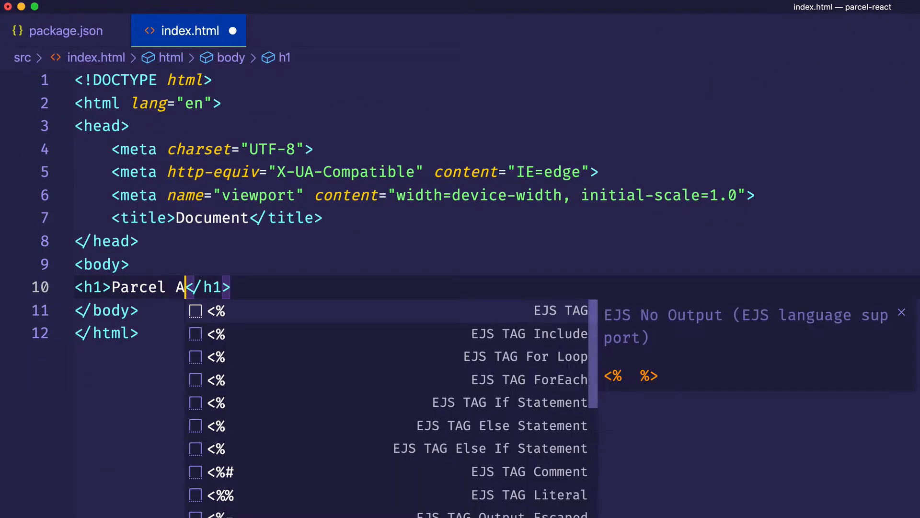
{"action": "type", "text": "pp"}
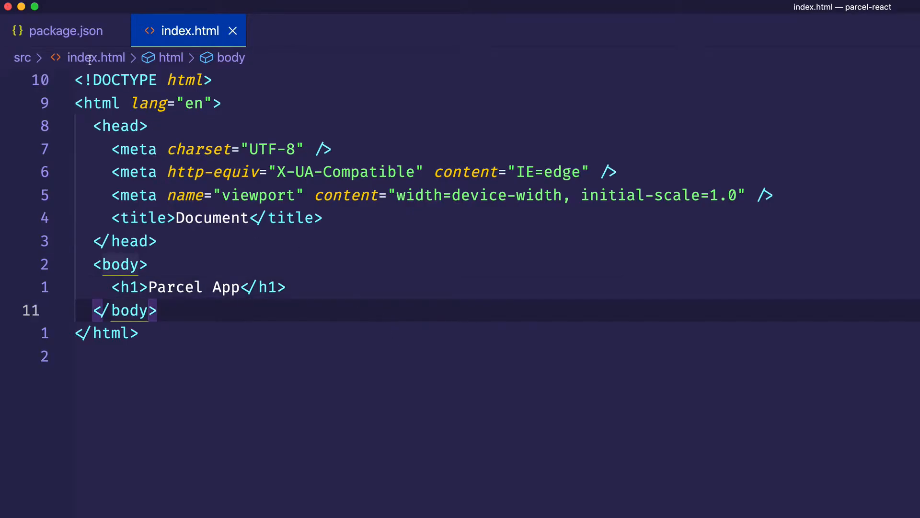
Run npm start, open localhost:1234, and create an empty src/index.js file.
{"action": "left_click", "coordinate": [66, 31]}
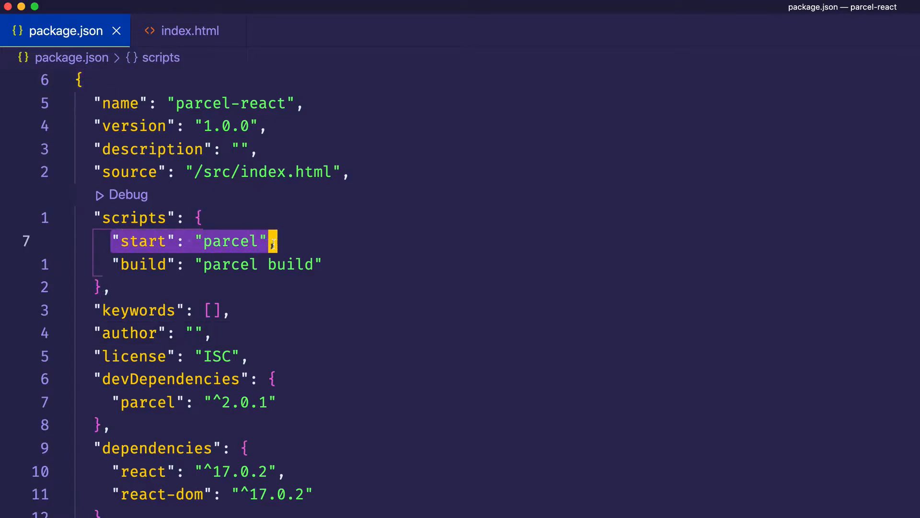
{"action": "double_click", "coordinate": [231, 241]}
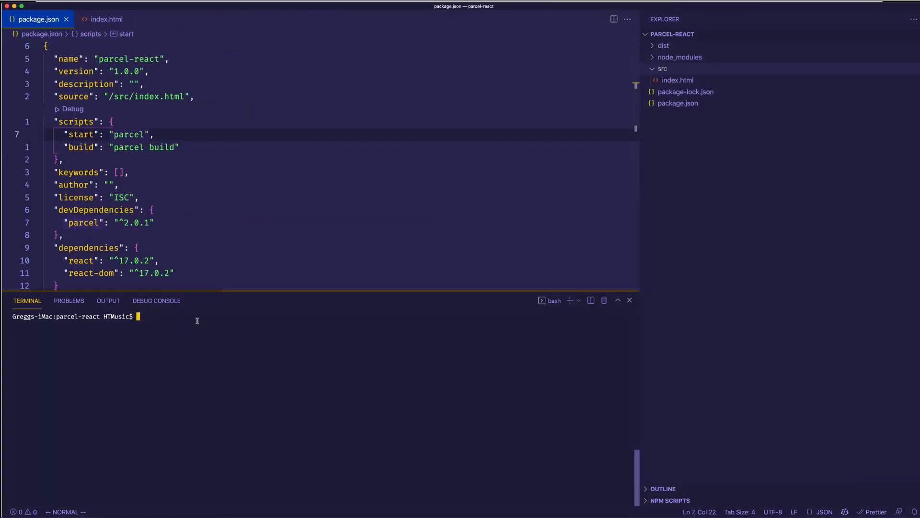
{"action": "type", "text": "npm start"}
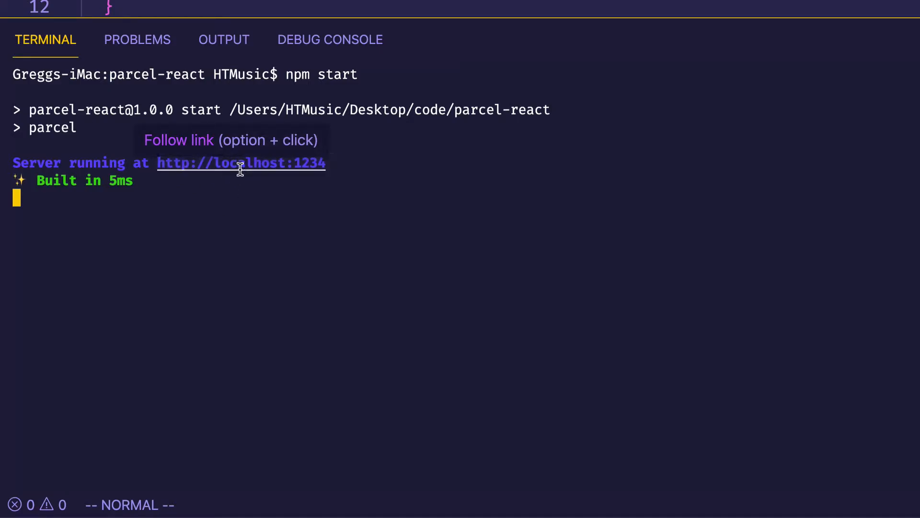
{"action": "left_click", "coordinate": [241, 163]}
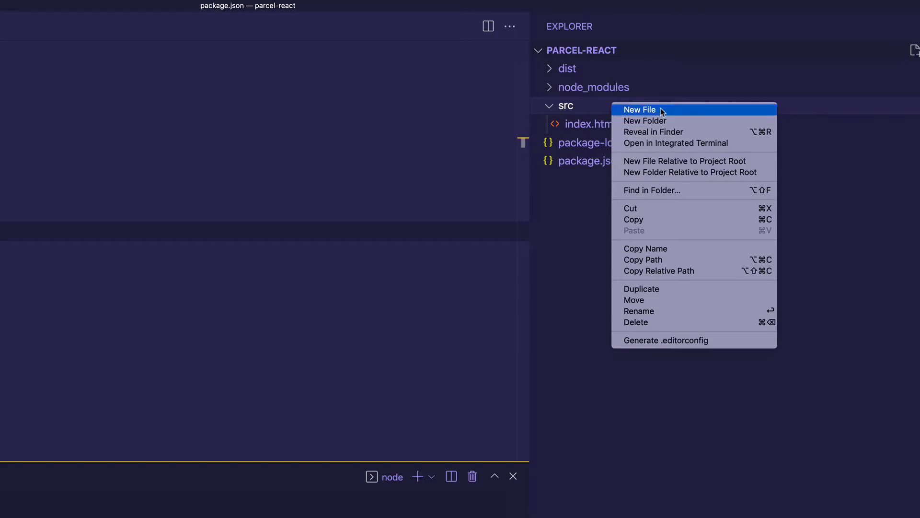
{"action": "left_click", "coordinate": [640, 110]}
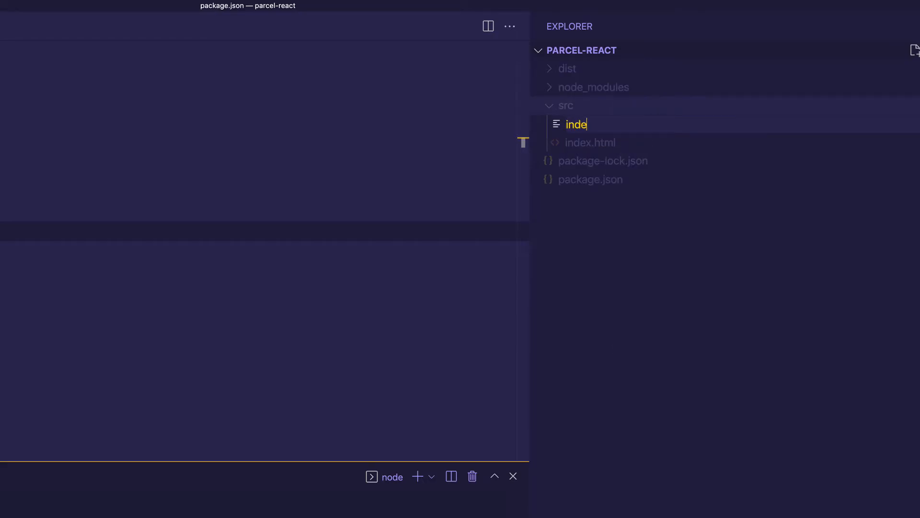
{"action": "type", "text": "x.js"}
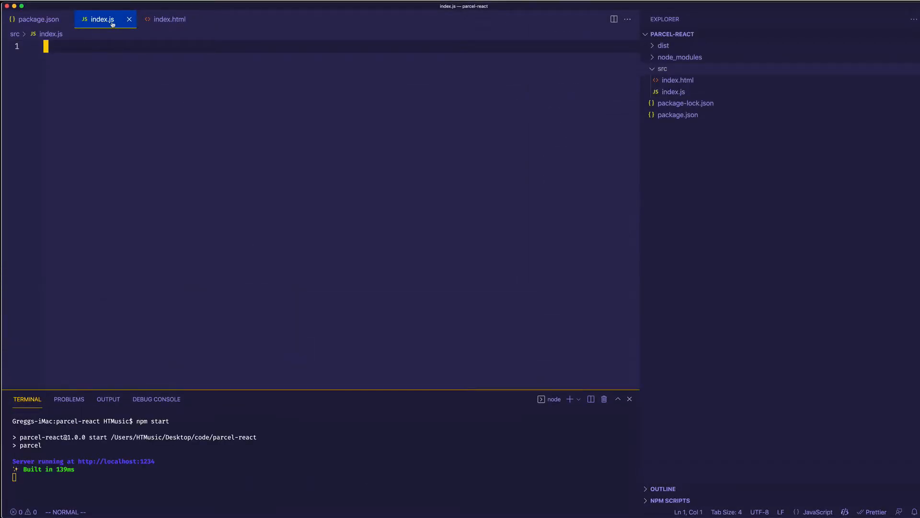
Split the index.js editor to the right of index.html.
{"action": "right_click", "coordinate": [103, 18]}
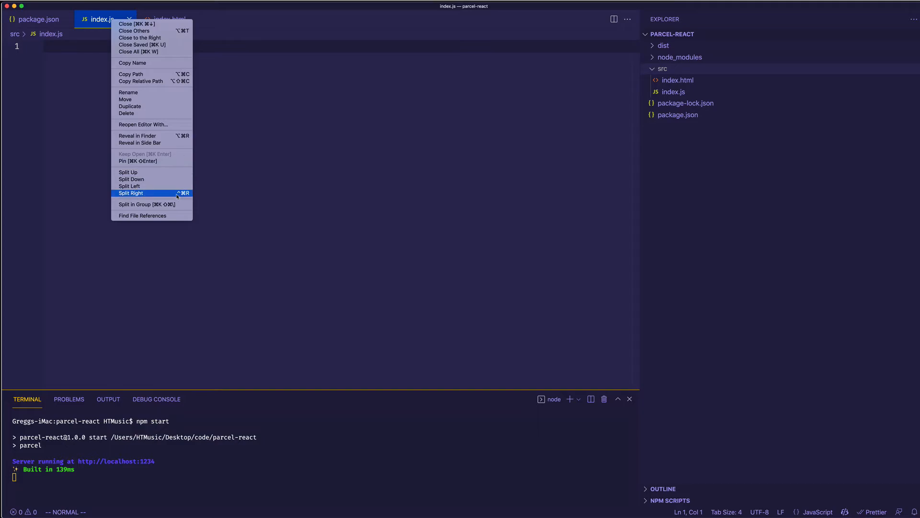
{"action": "left_click", "coordinate": [131, 193]}
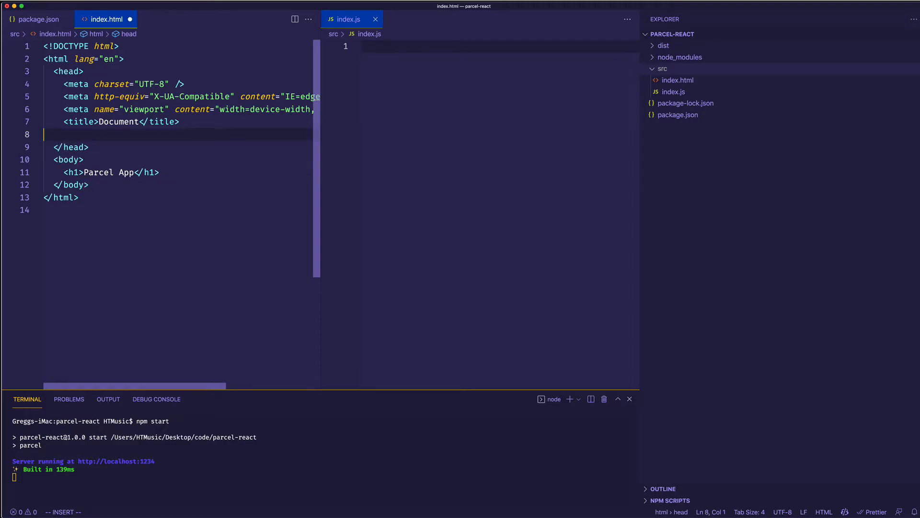
Add a script tag with src="./index.js" and type="module" to index.html's head.
{"action": "type", "text": "script"}
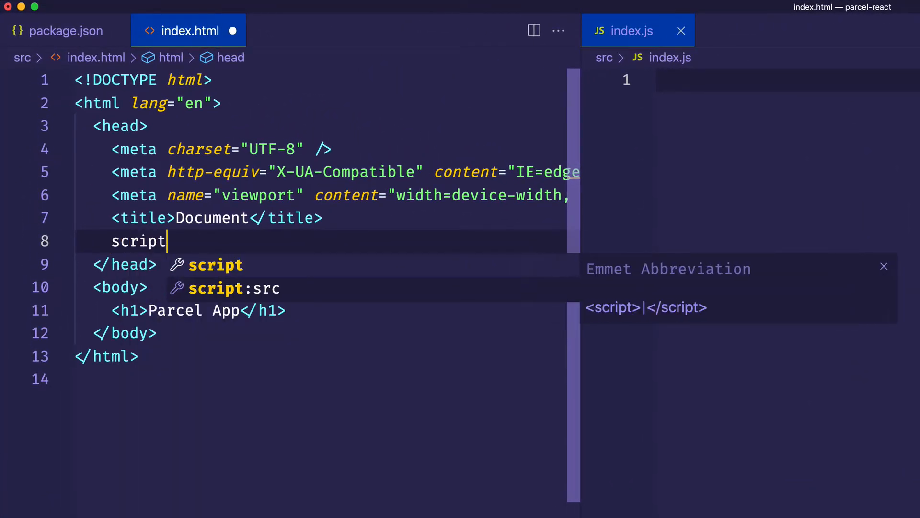
{"action": "key", "text": "Tab"}
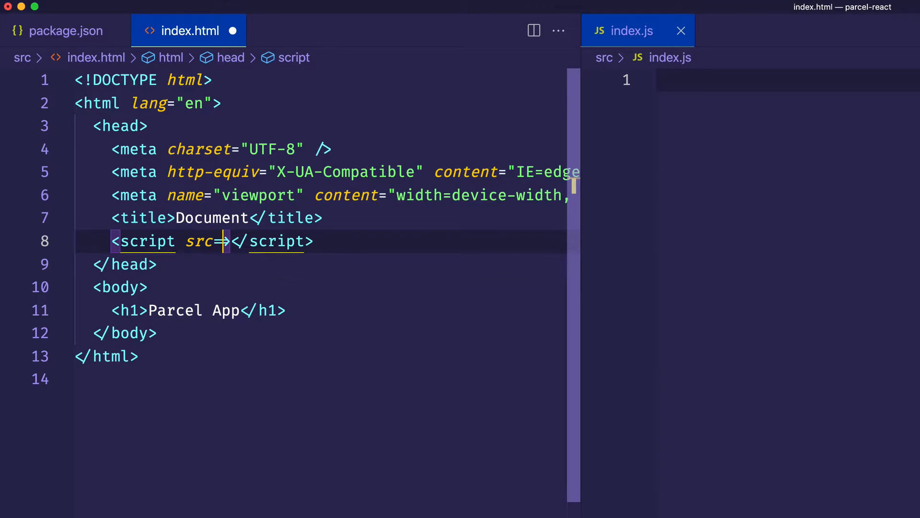
{"action": "type", "text": "./index.js\""}
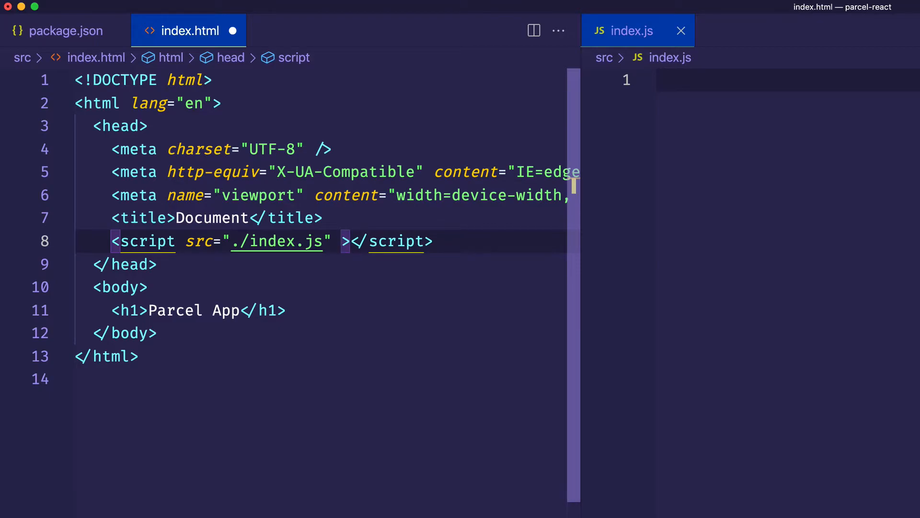
{"action": "type", "text": "type=\"mod"}
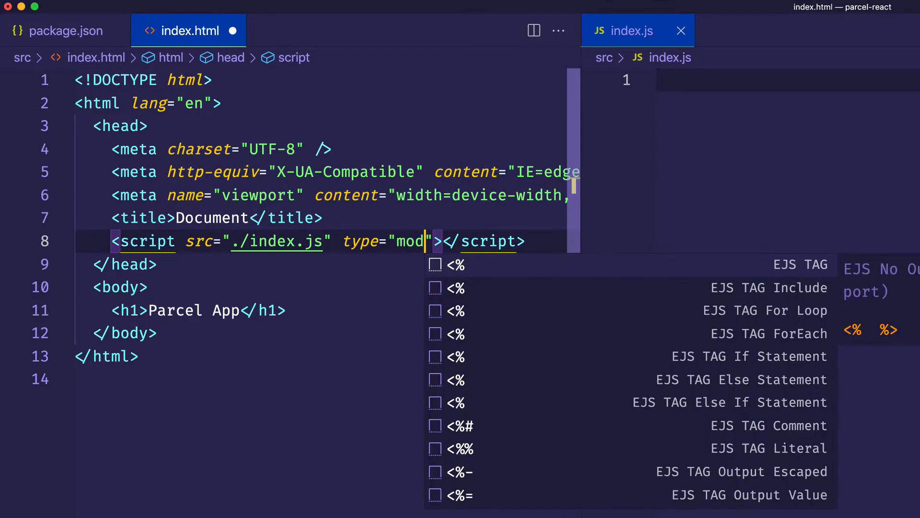
{"action": "type", "text": "ule"}
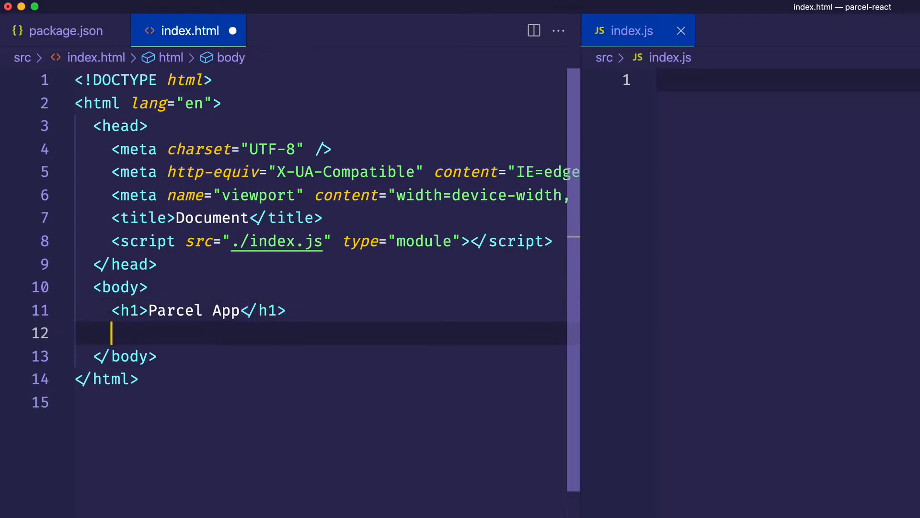
Expand the Emmet abbreviation div#root into a root div under the 'Parcel App' heading.
{"action": "type", "text": "div"}
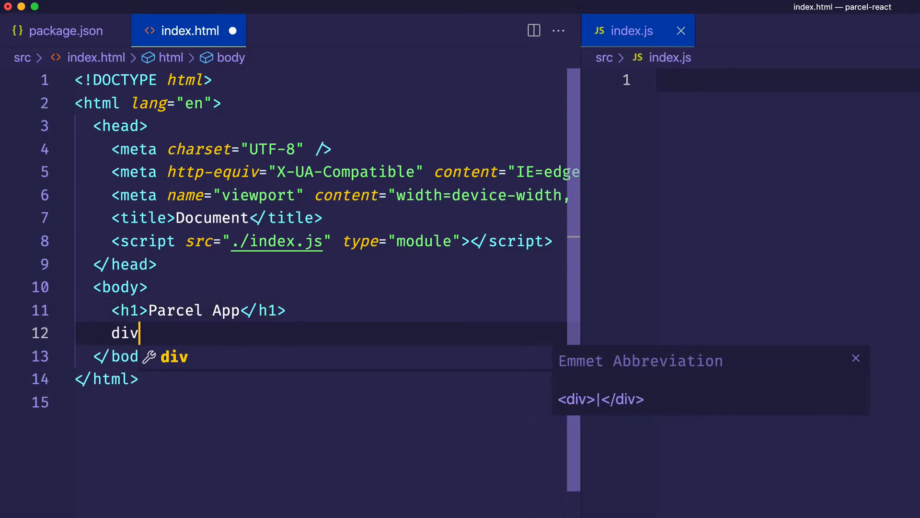
{"action": "type", "text": "#roo"}
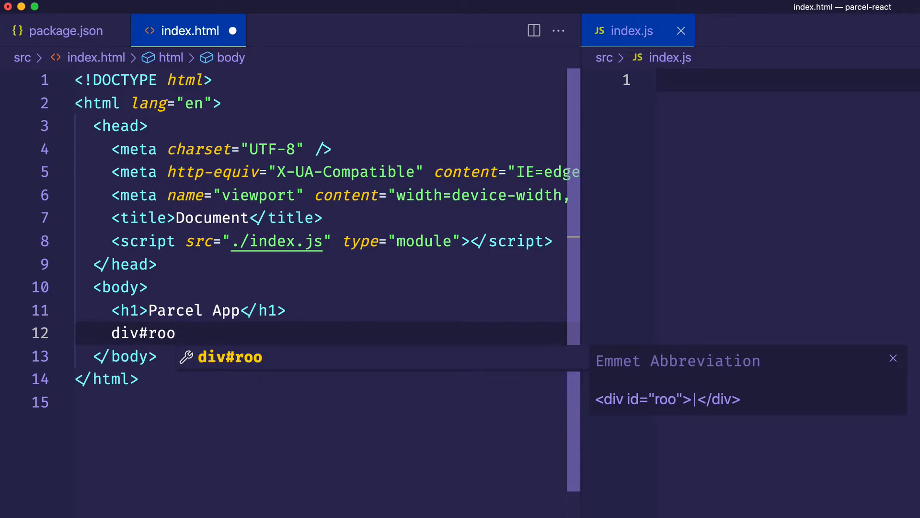
{"action": "type", "text": "t"}
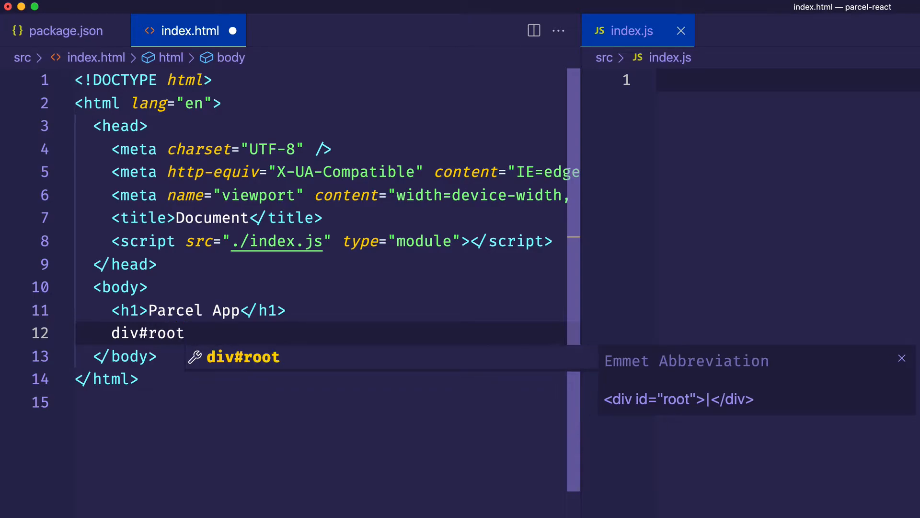
{"action": "key", "text": "Tab"}
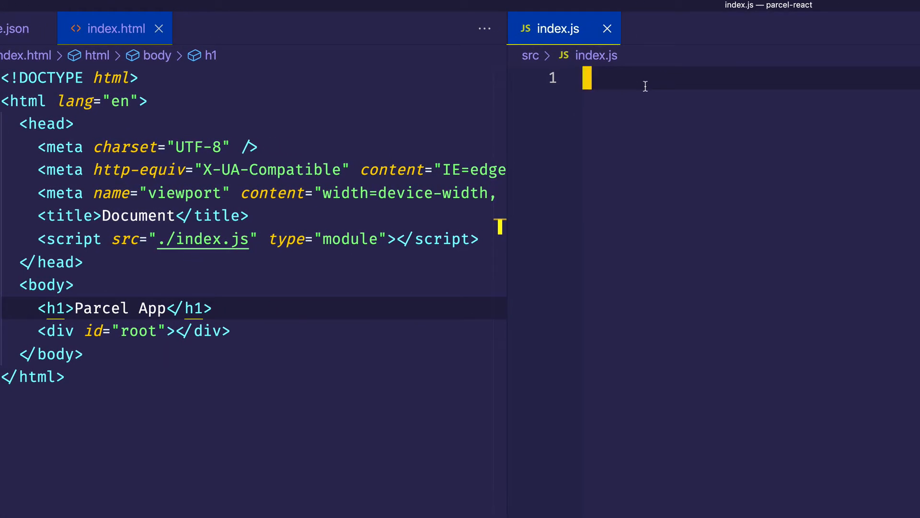
Complete the import of ReactDOM from 'react-dom' in index.js.
{"action": "type", "text": "import ReactDOM from 'react"}
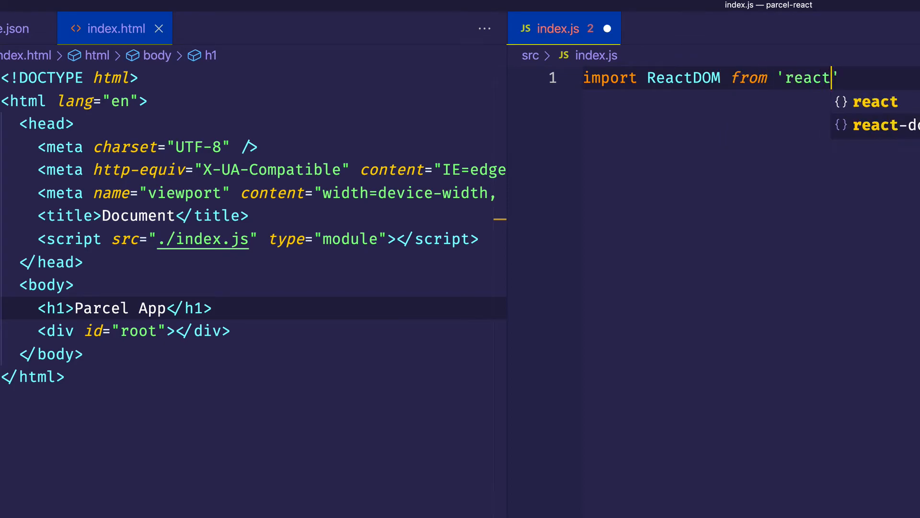
{"action": "type", "text": "-dom"}
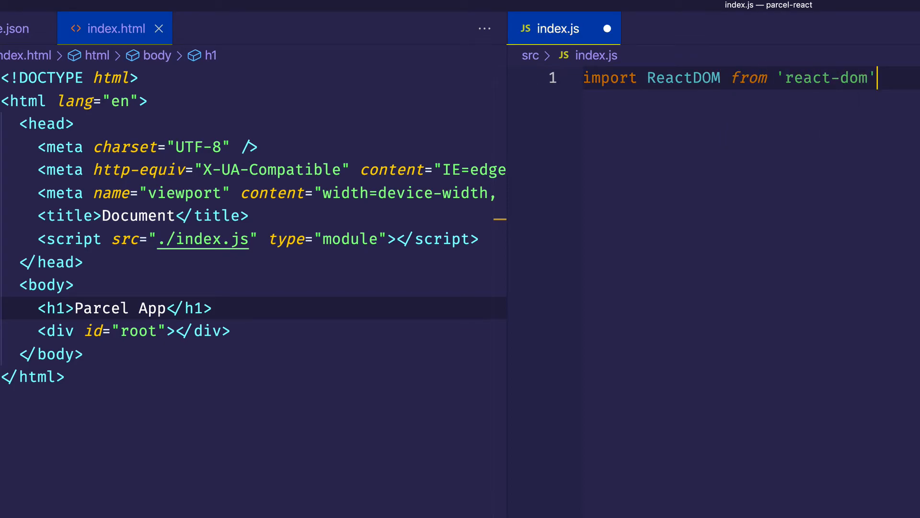
{"action": "key", "text": "Enter"}
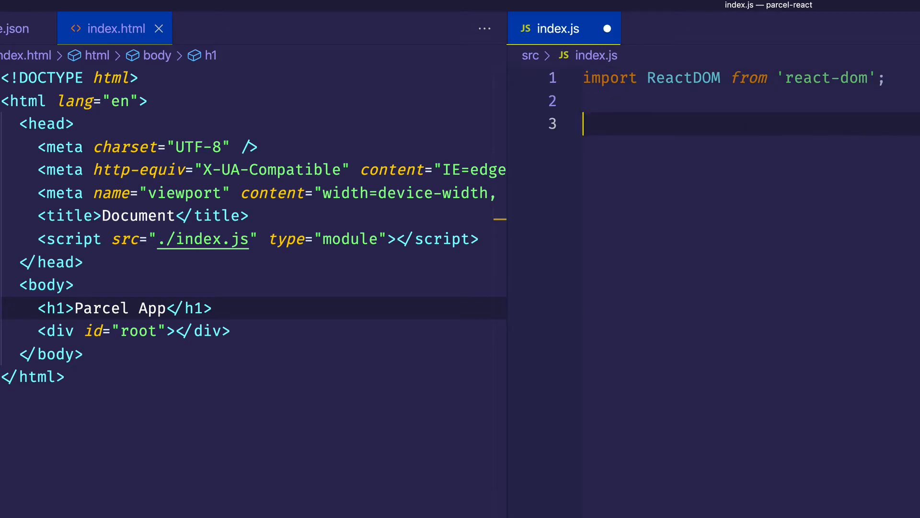
Define an App arrow function returning <h1>App Component!</h1> and begin a ReactDOM render call.
{"action": "type", "text": "const A"}
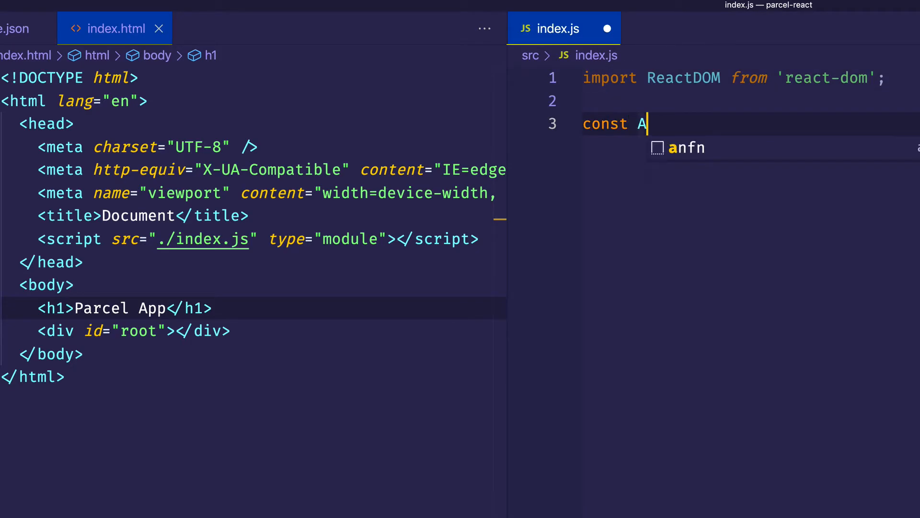
{"action": "type", "text": "pp ="}
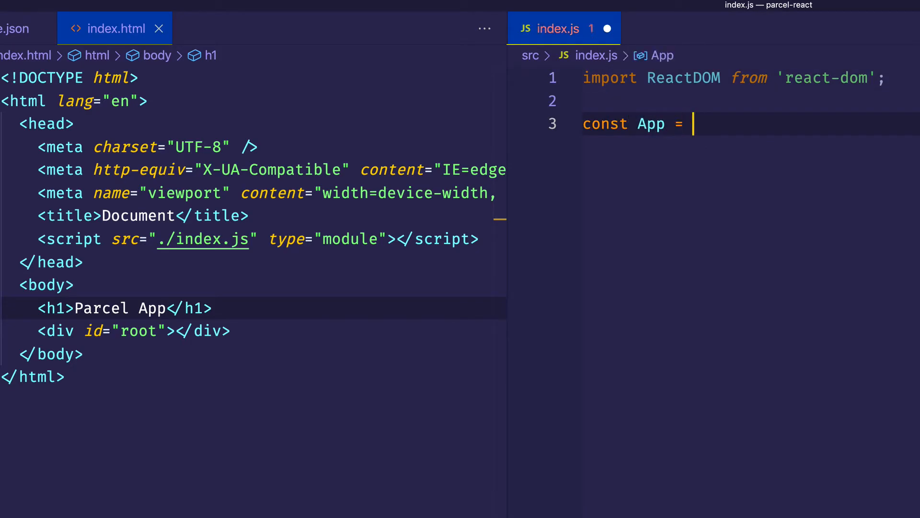
{"action": "type", "text": "() => {"}
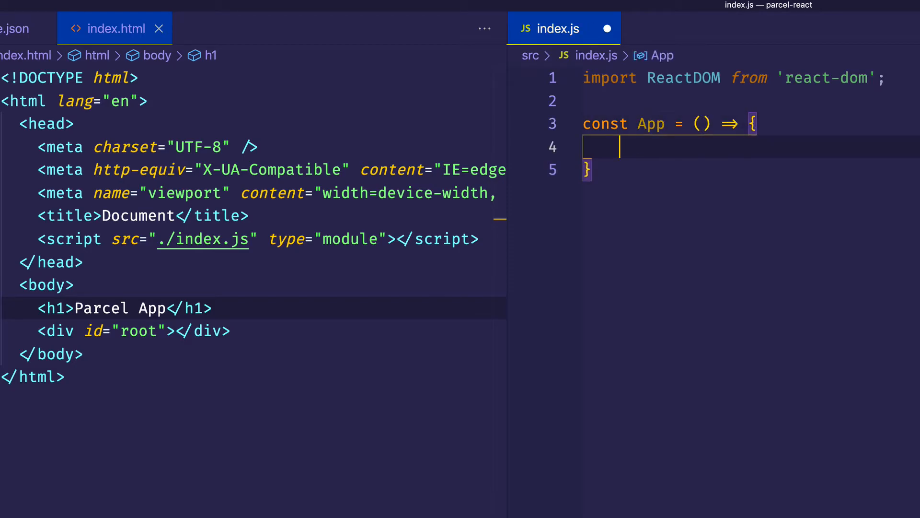
{"action": "type", "text": "return"}
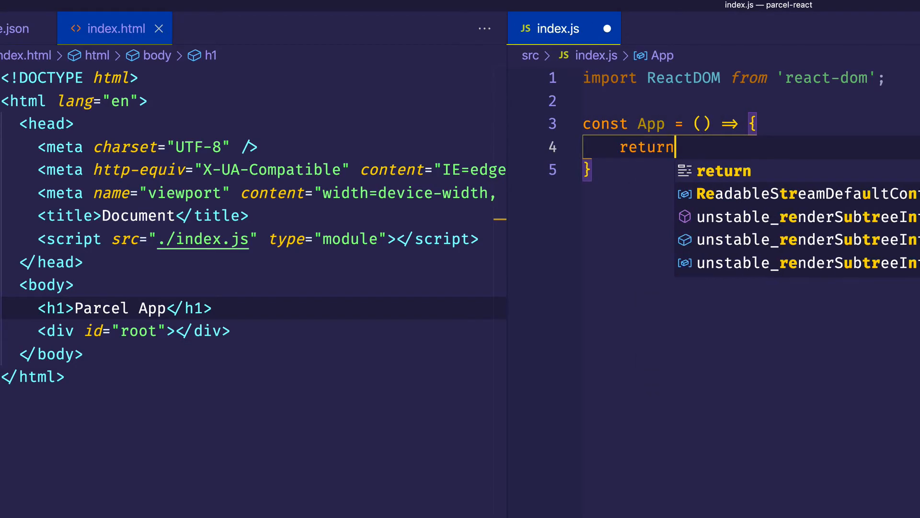
{"action": "type", "text": "("}
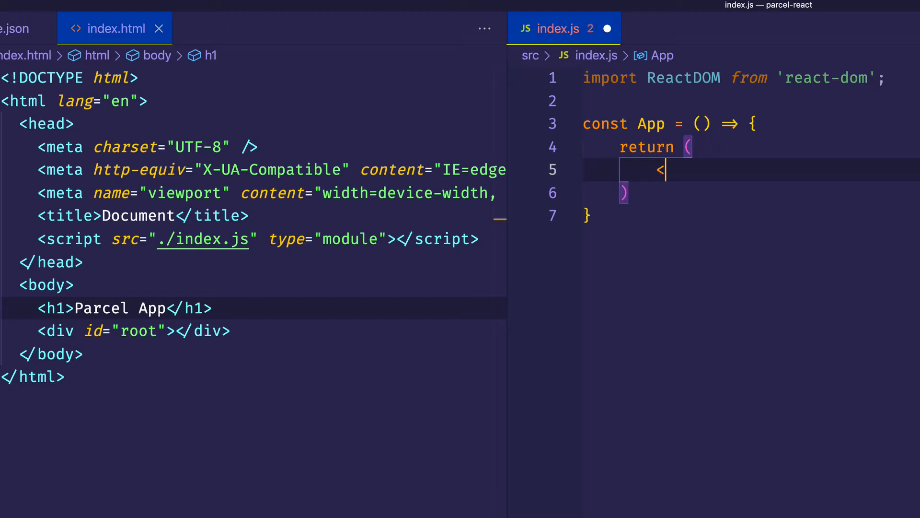
{"action": "type", "text": "<h1>App Comp</h1>"}
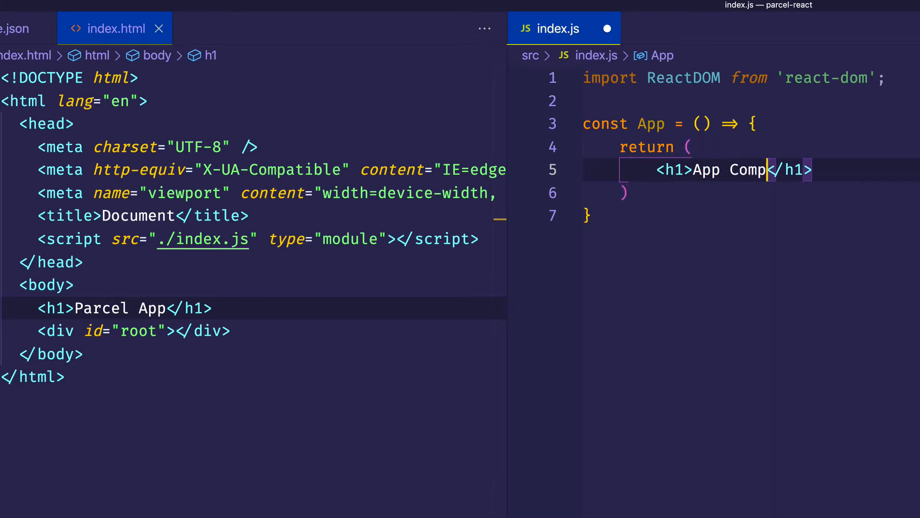
{"action": "type", "text": "onent!"}
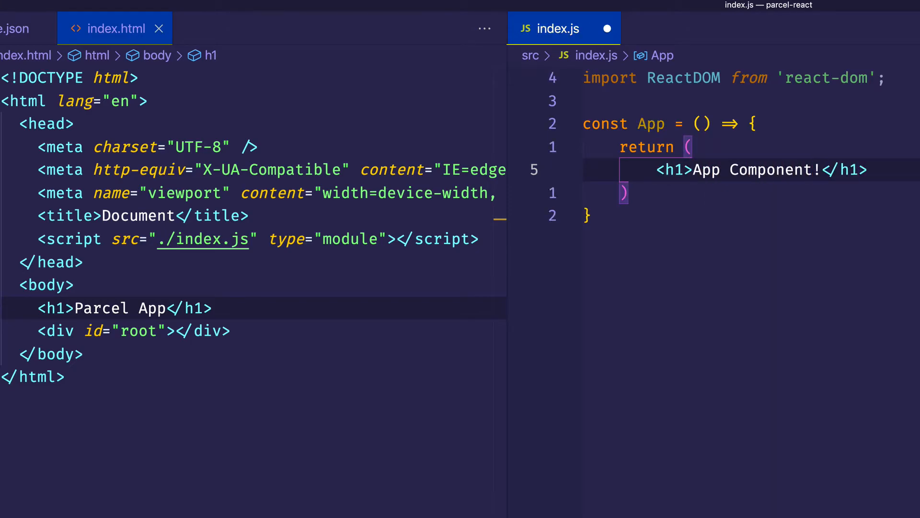
{"action": "type", "text": "ReactDOM.render(<App />,"}
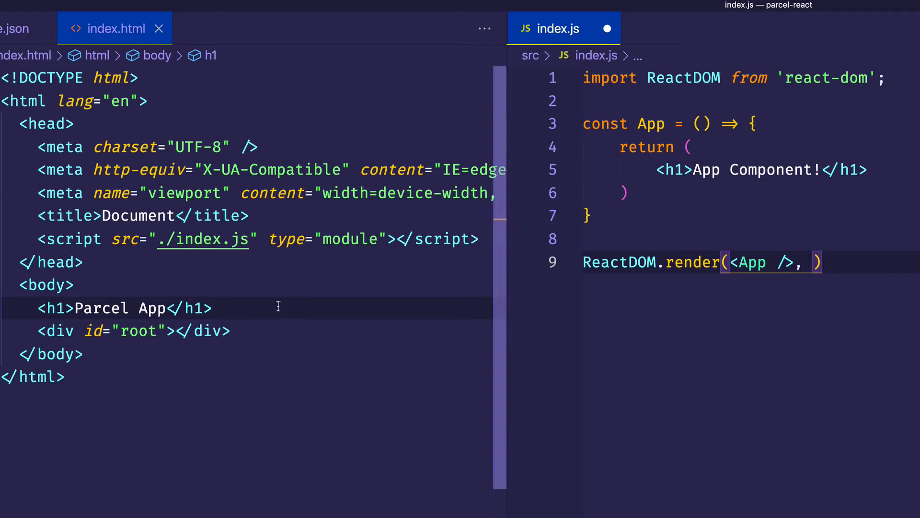
Point the render call at document.getElementById("root").
{"action": "type", "text": "d"}
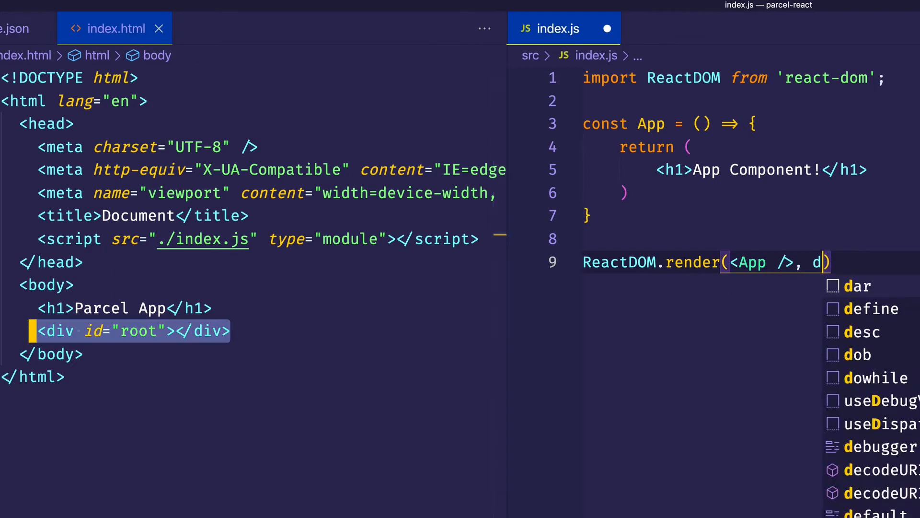
{"action": "type", "text": "ocument.getElementById(\"root"}
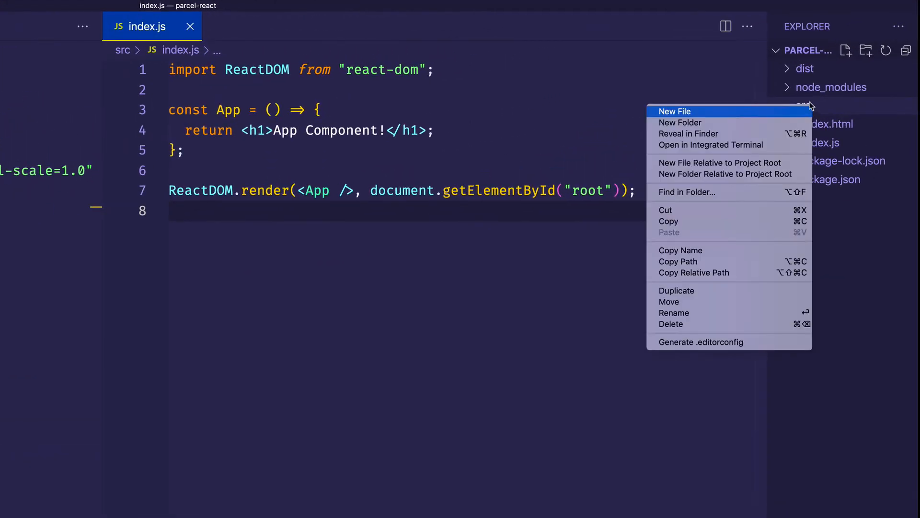
Create Test.jsx from the rfc snippet with a <p>Test Component!</p> paragraph.
{"action": "left_click", "coordinate": [675, 112]}
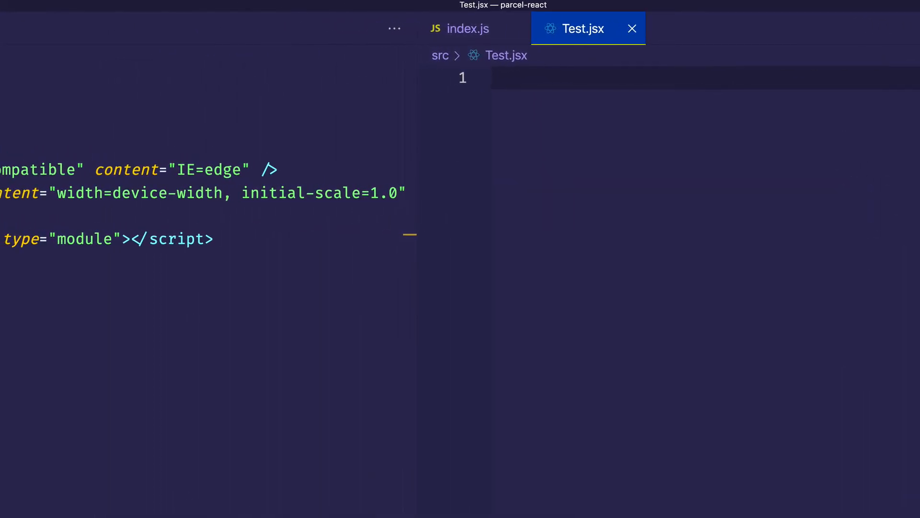
{"action": "type", "text": "rf"}
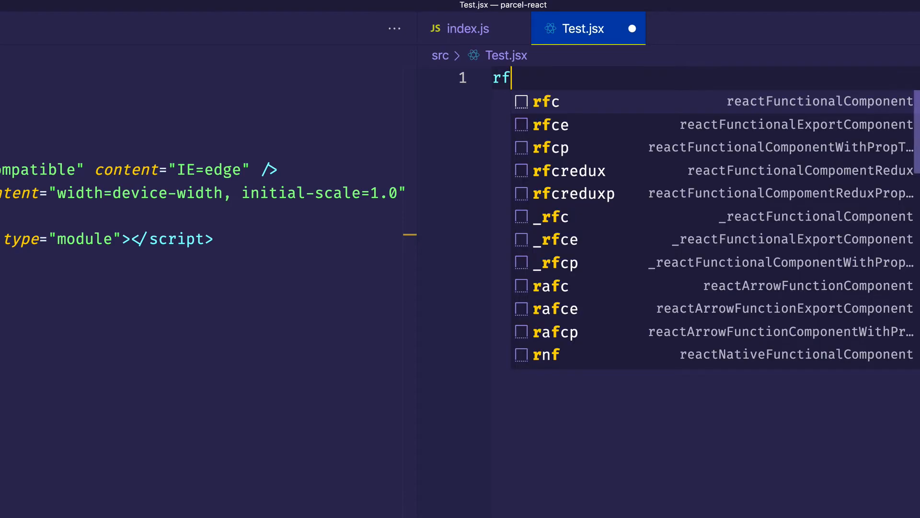
{"action": "left_click", "coordinate": [546, 101]}
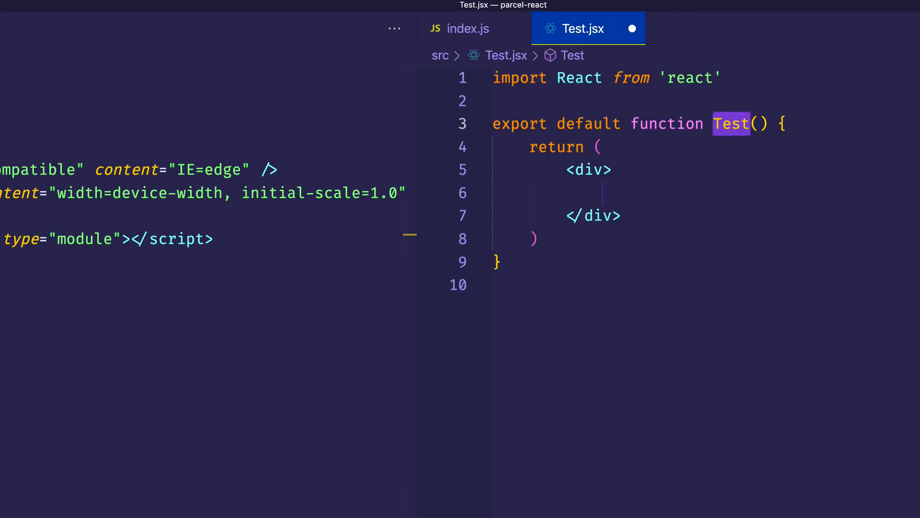
{"action": "type", "text": "<p"}
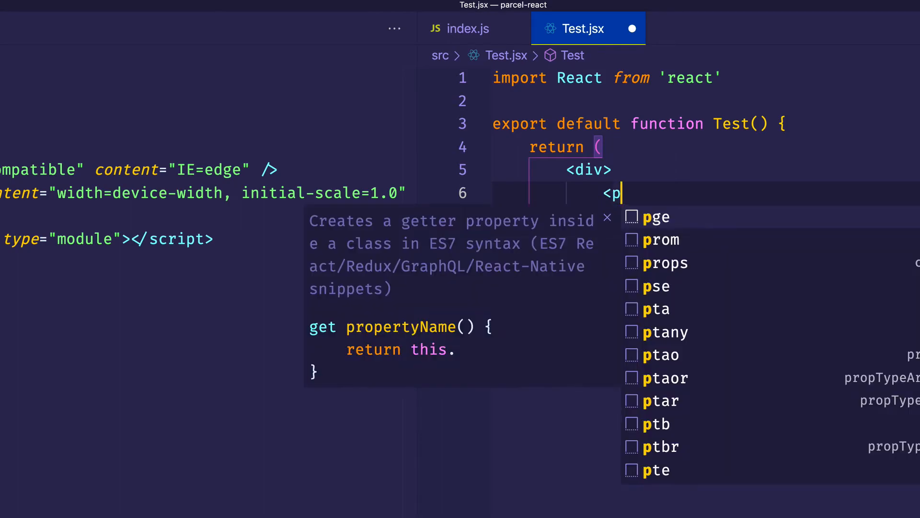
{"action": "type", "text": ">T</p>"}
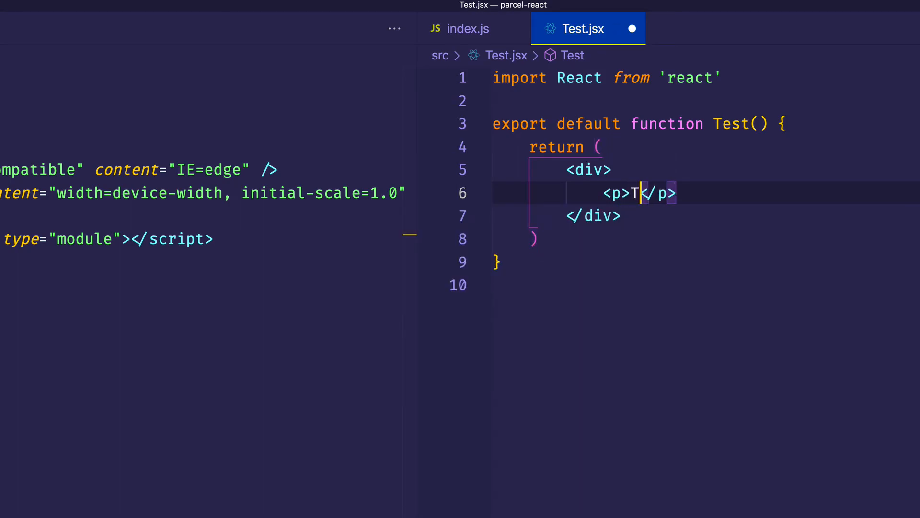
{"action": "type", "text": "est Component!"}
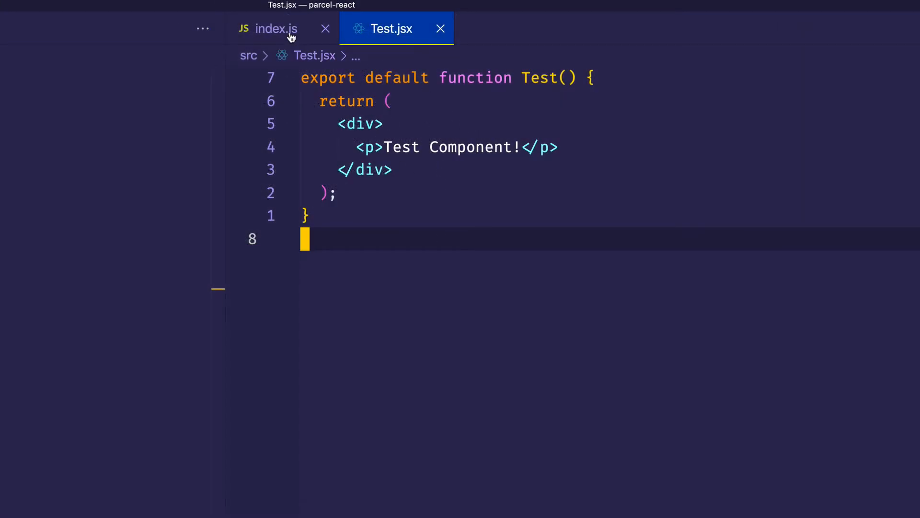
In index.js, import Test from './Test.jsx'.
{"action": "left_click", "coordinate": [267, 28]}
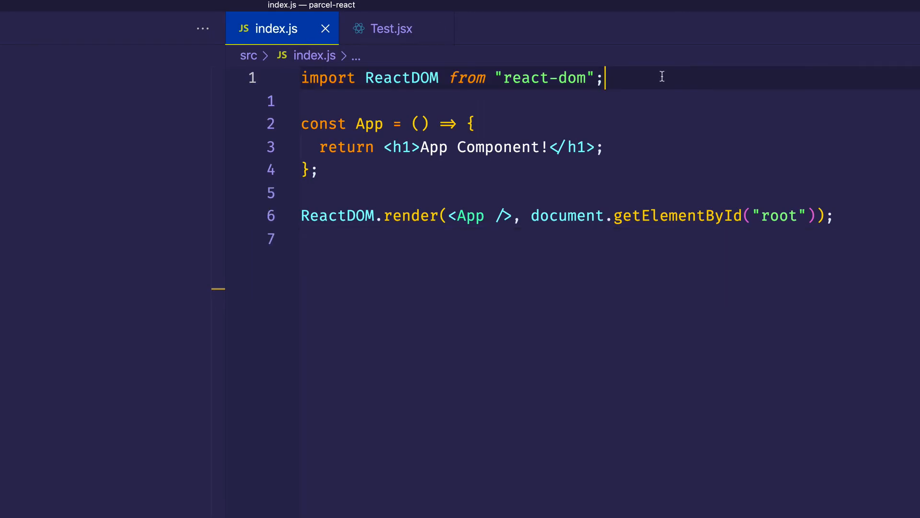
{"action": "type", "text": "import Te"}
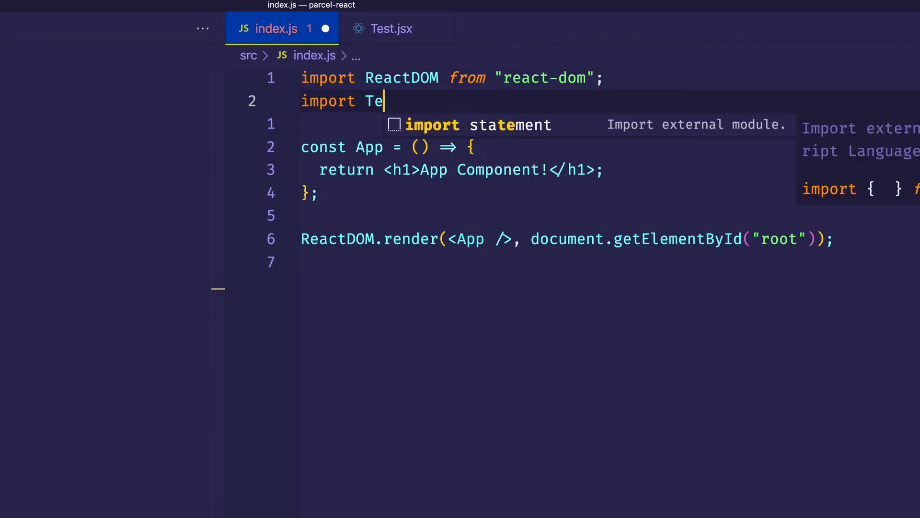
{"action": "type", "text": "st from ''"}
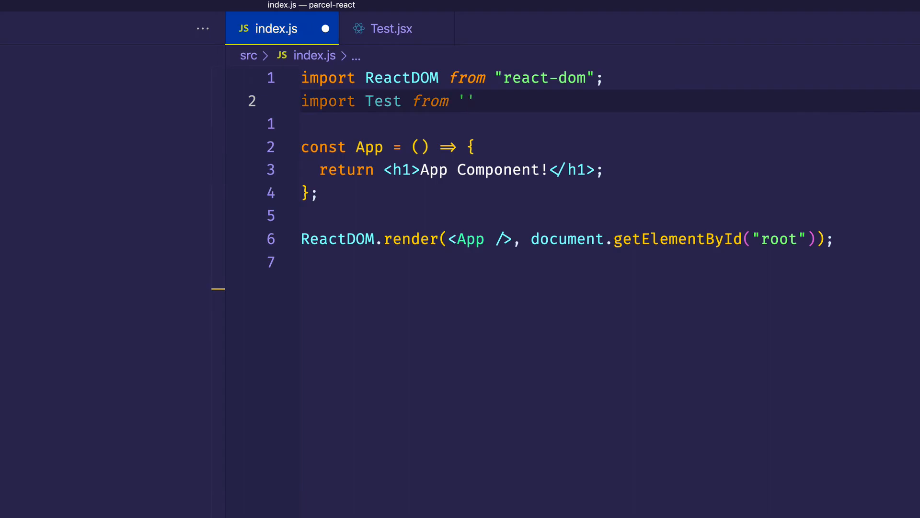
{"action": "type", "text": "./Test.jsx"}
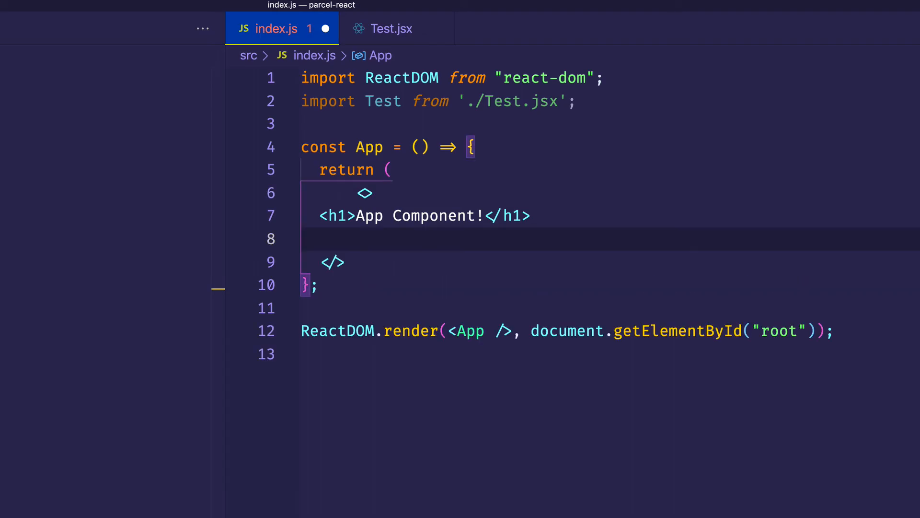
Render <Test /> beneath the App Component! heading in a fragment and save to format.
{"action": "type", "text": "<Test />"}
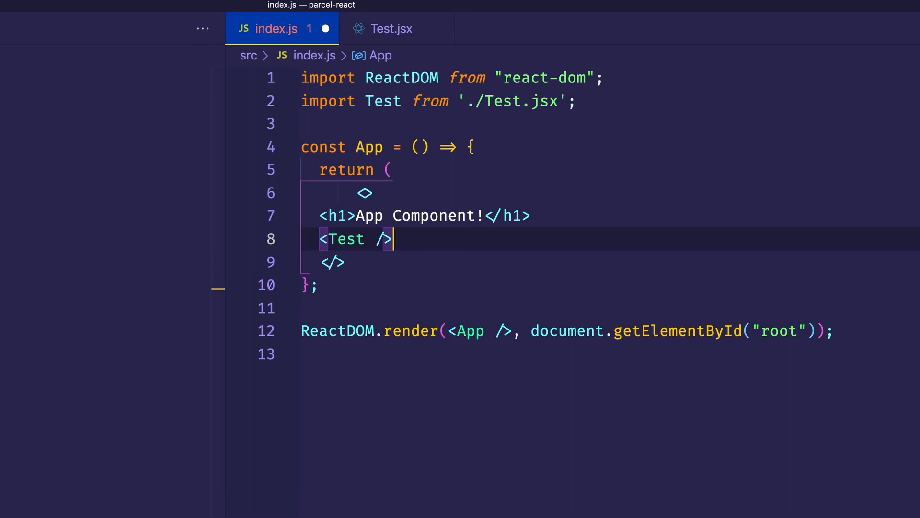
{"action": "key", "text": "Enter"}
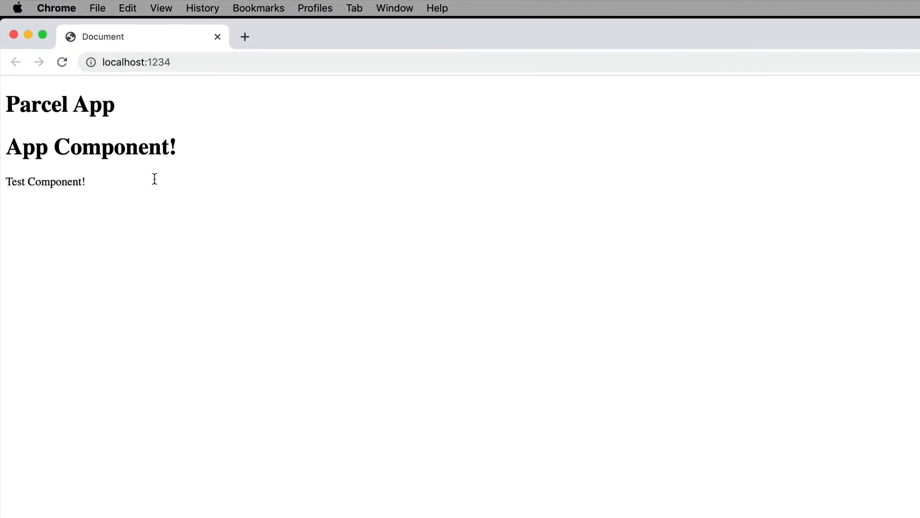
{"action": "double_click", "coordinate": [45, 181]}
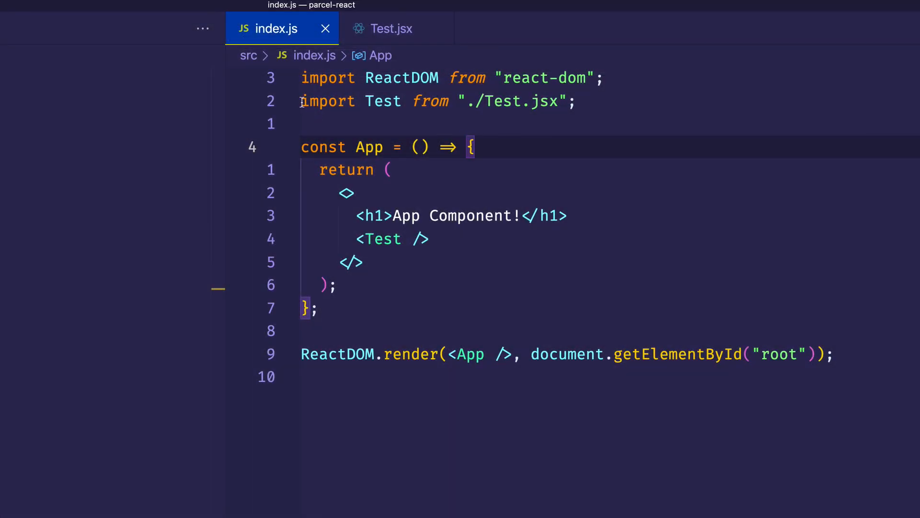
{"action": "mouse_move", "coordinate": [538, 101]}
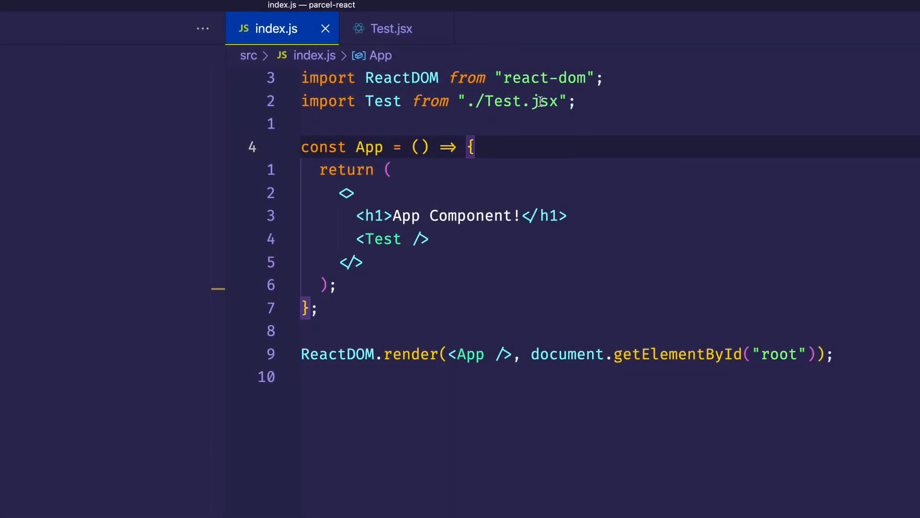